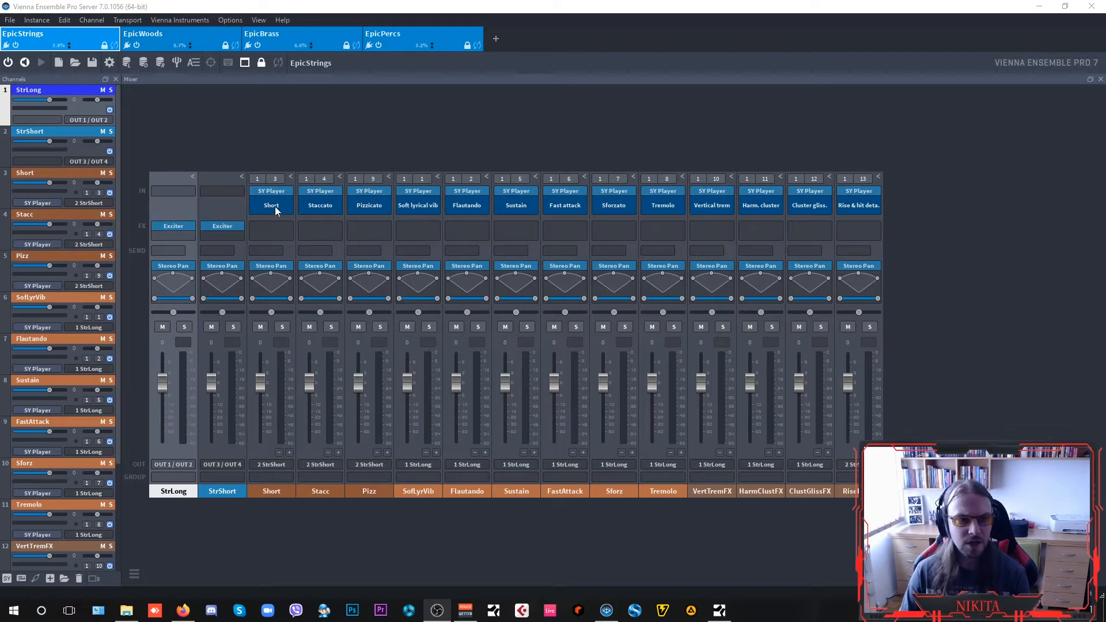
Inspect the Short channel's Synchron Player instrument and close its window again
double_click(271, 205)
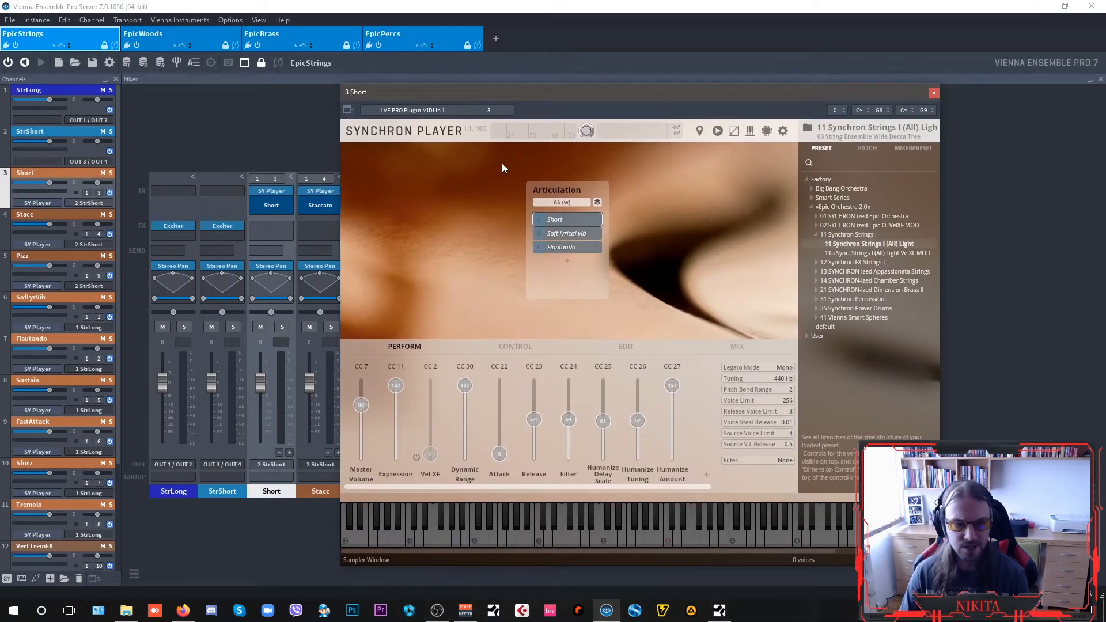
click(842, 206)
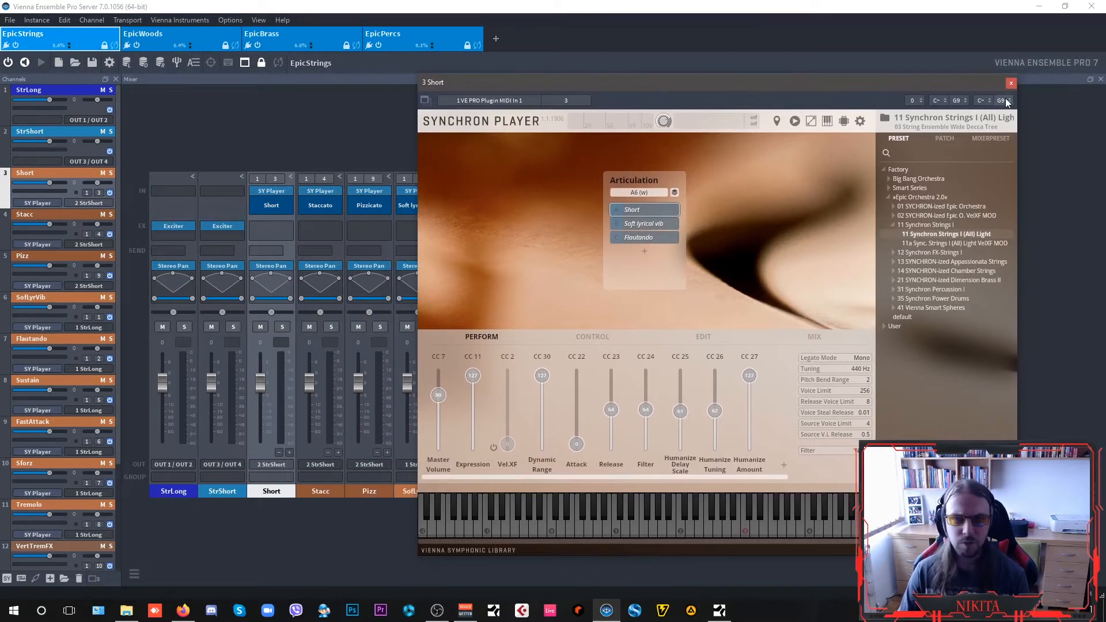
click(1011, 83)
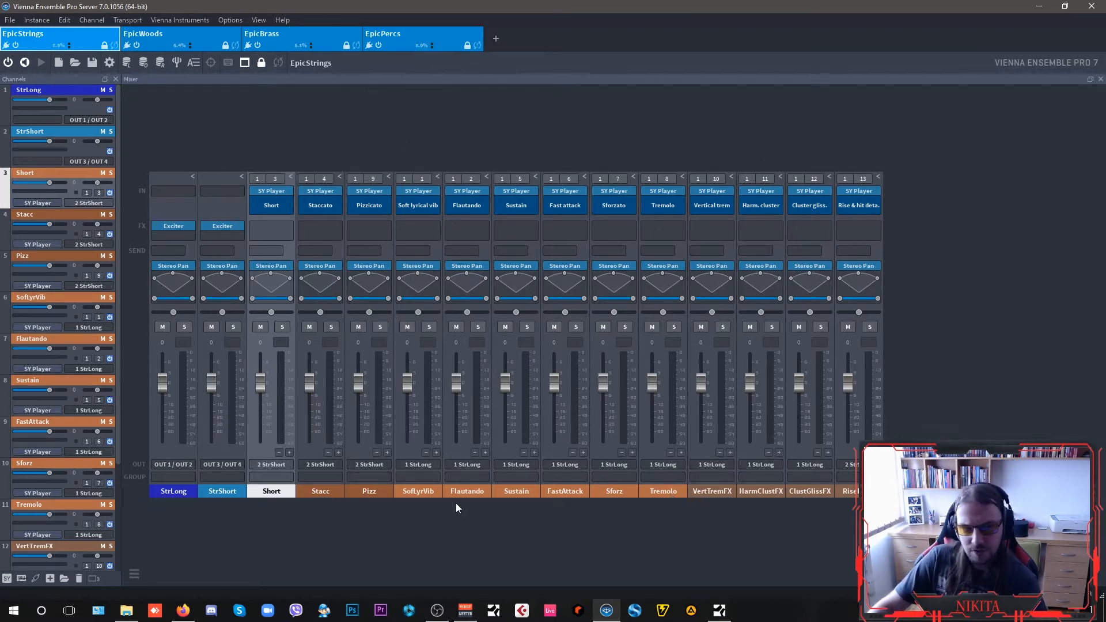
click(173, 491)
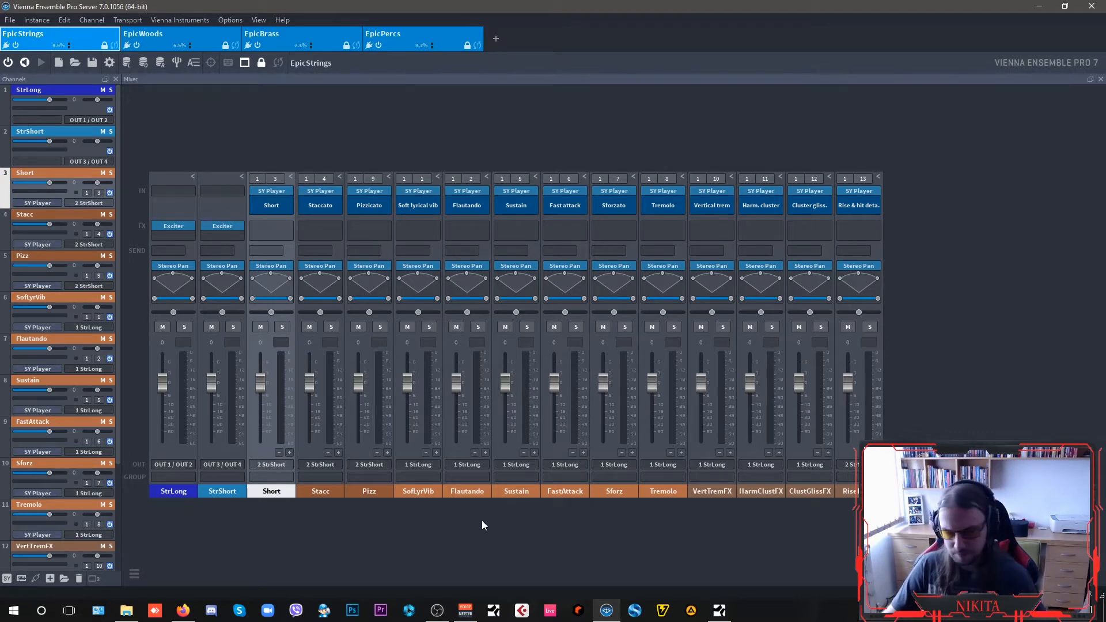
mouse_move(360, 523)
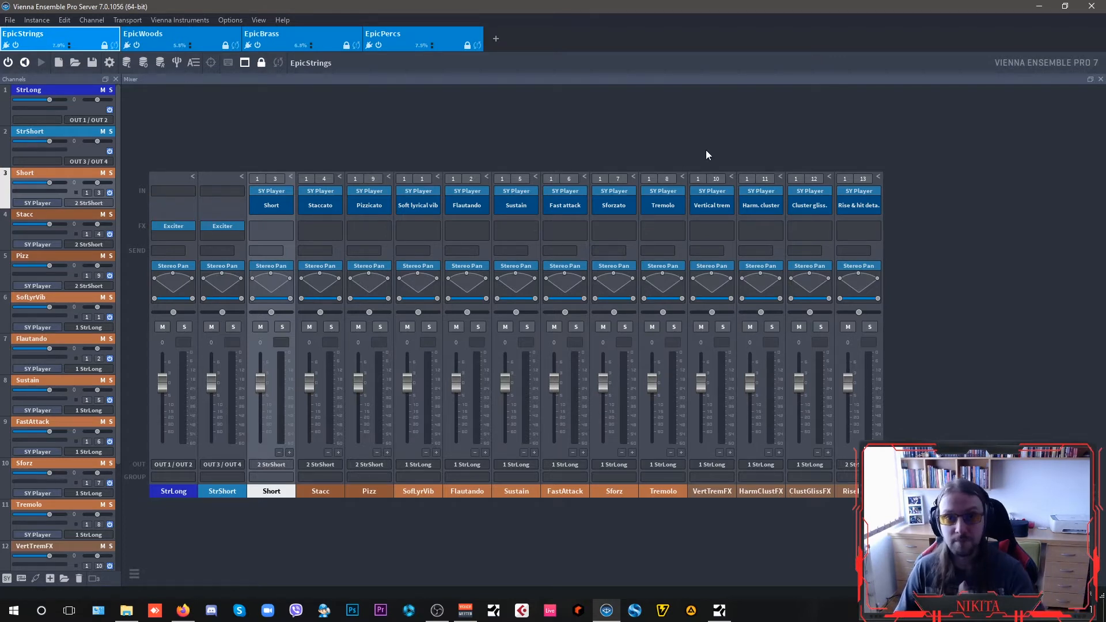
mouse_move(663, 267)
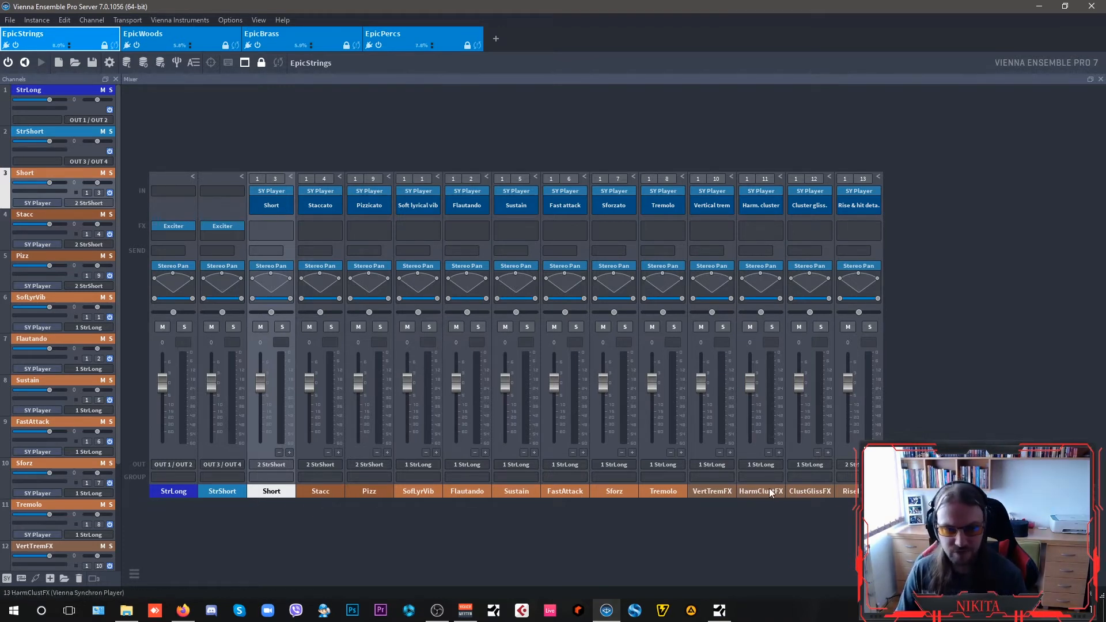
mouse_move(466, 310)
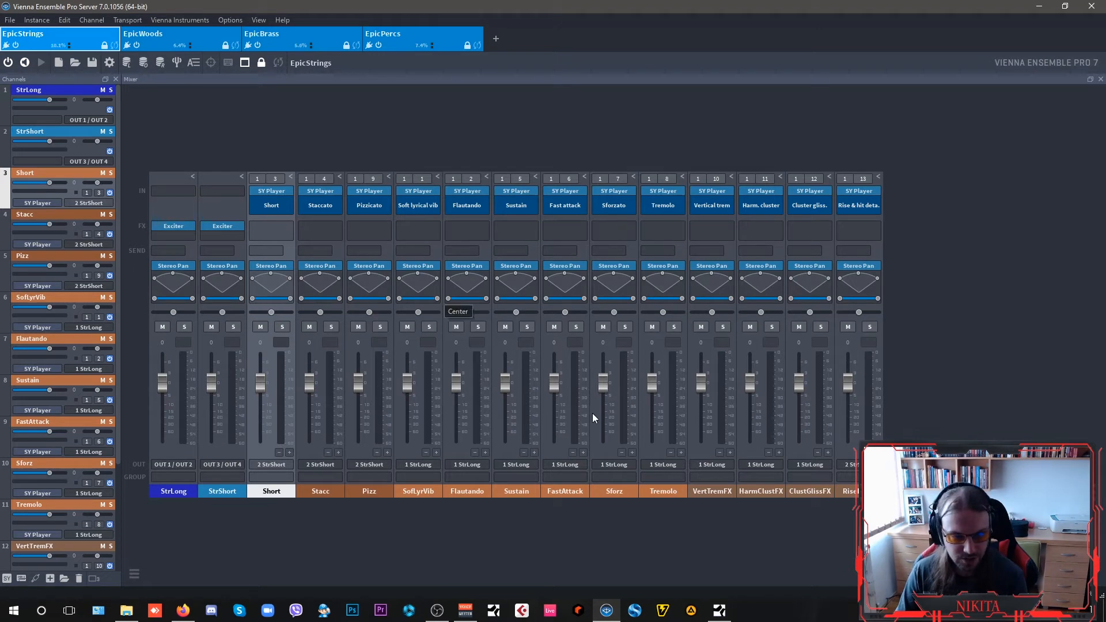
mouse_move(356, 34)
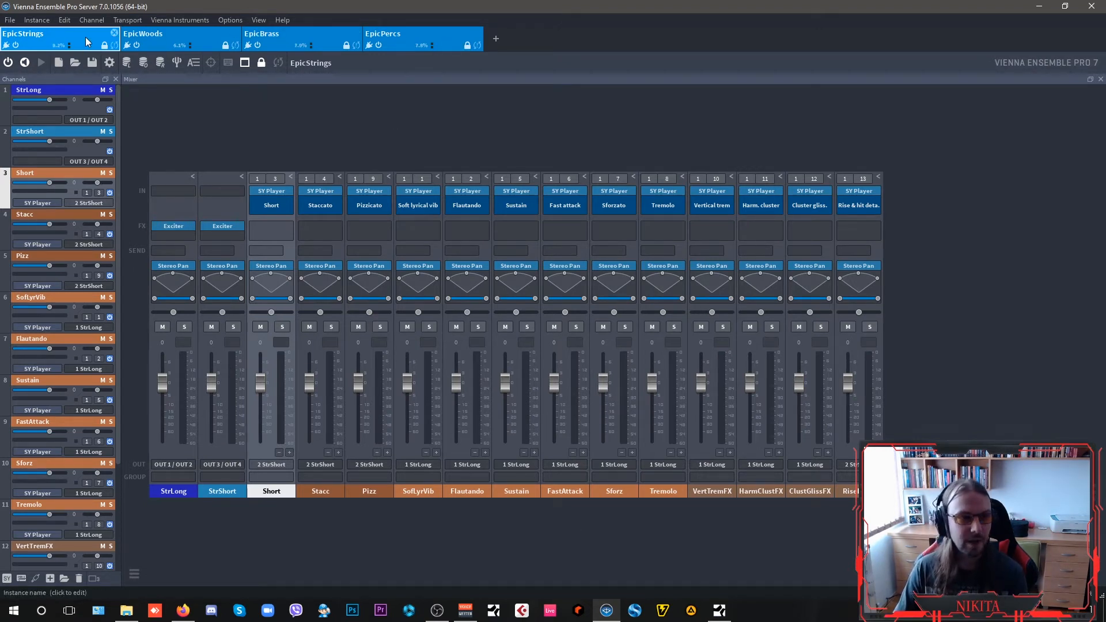
mouse_move(325, 35)
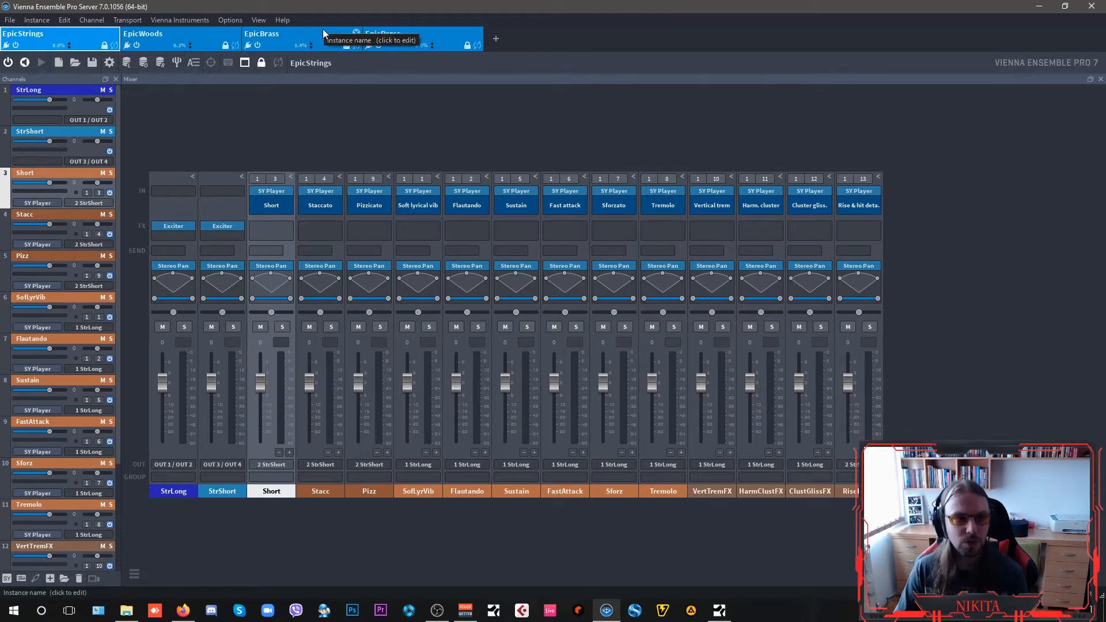
mouse_move(466, 39)
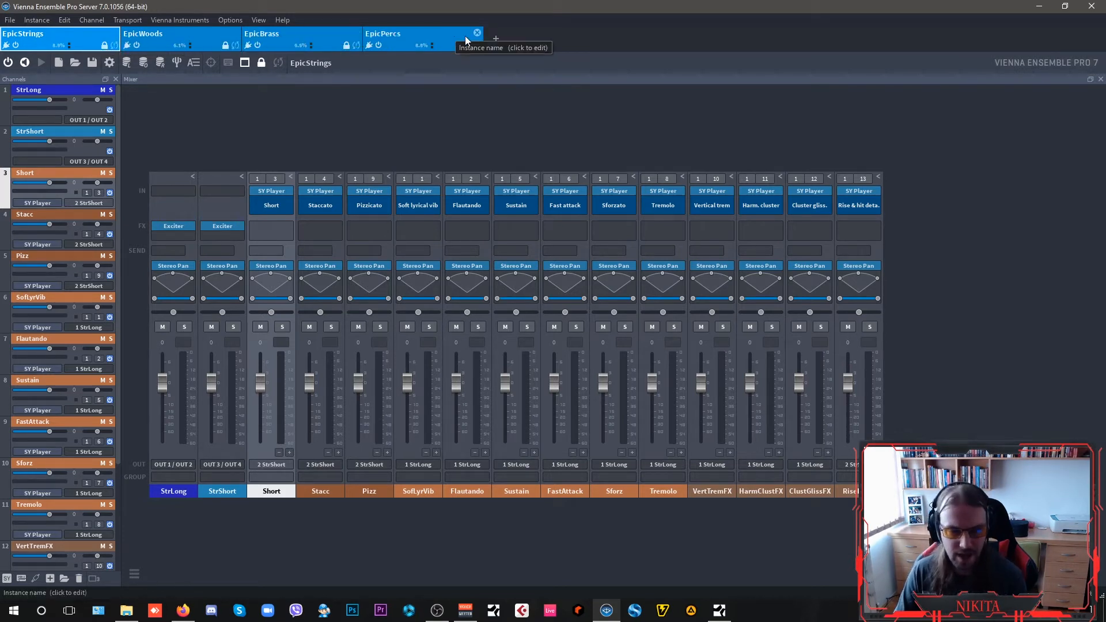
mouse_move(174, 226)
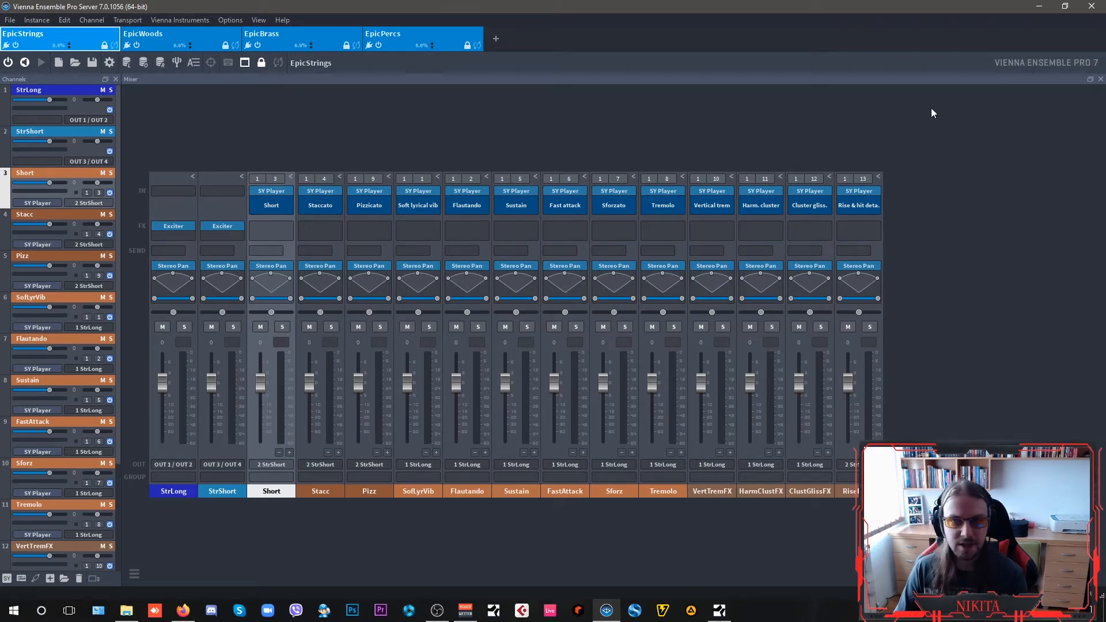
Show the Instruments panel listing EpicStrings, EpicWoods, EpicBrass and Percussion
click(11, 19)
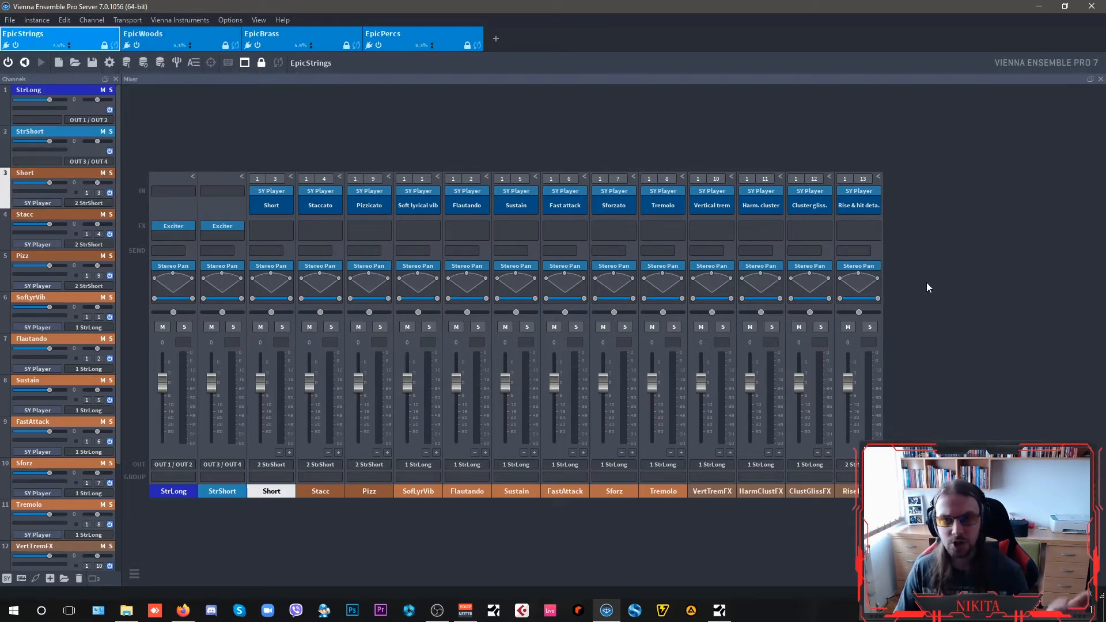
mouse_move(694, 215)
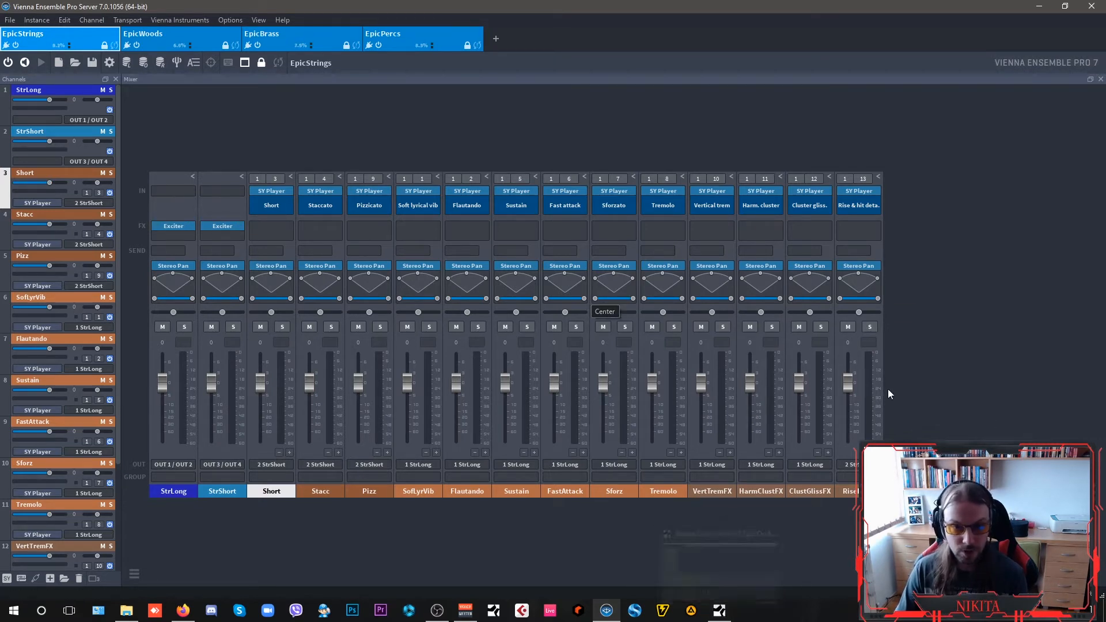
mouse_move(485, 171)
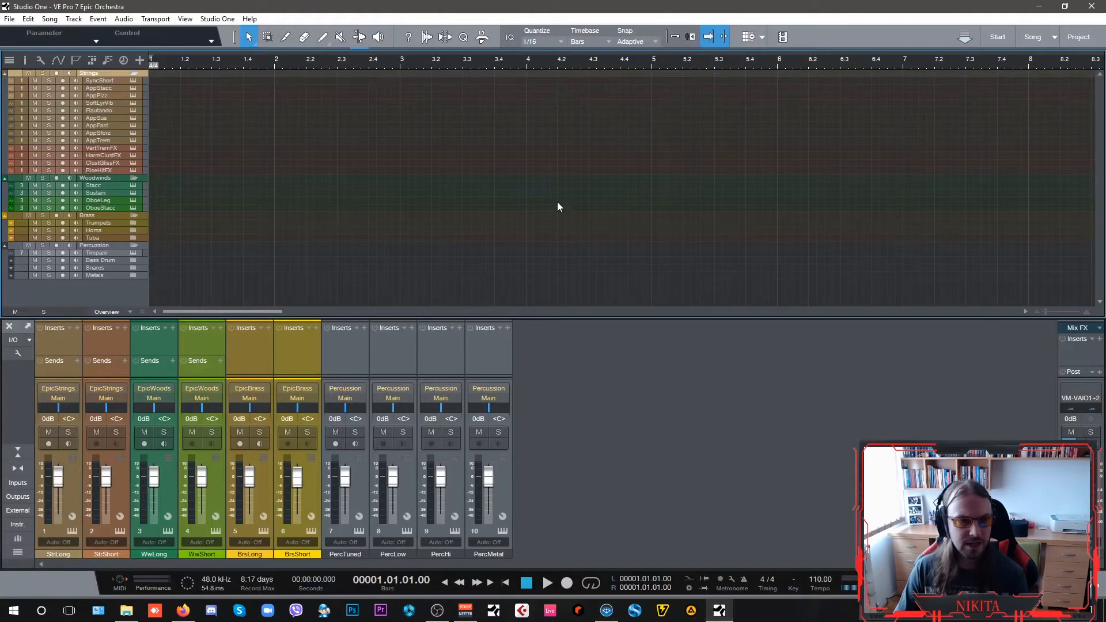
mouse_move(515, 562)
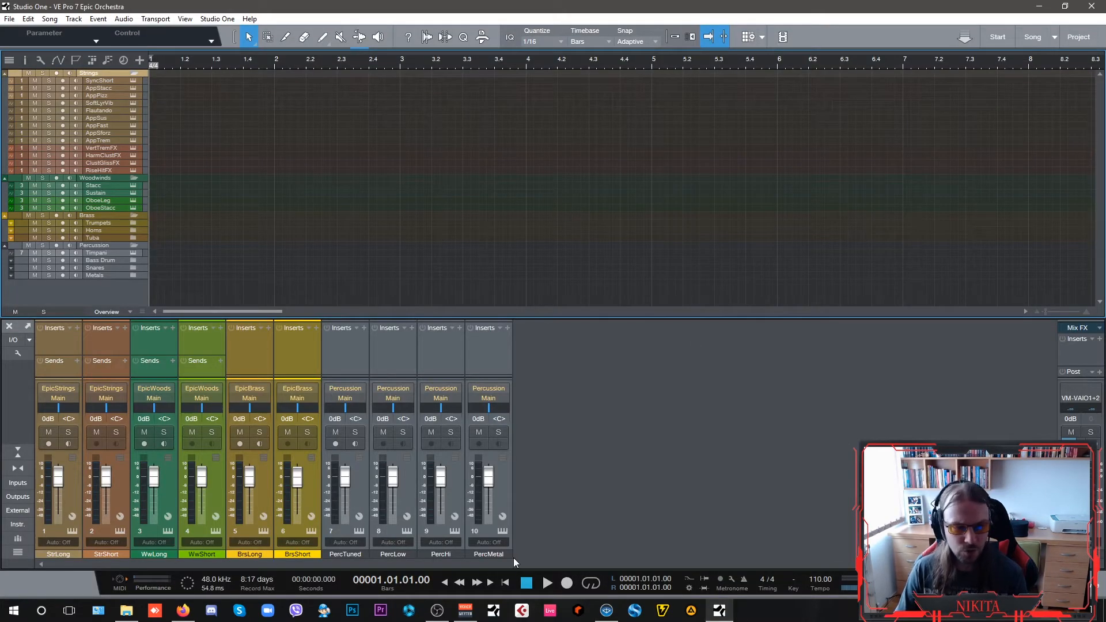
click(17, 524)
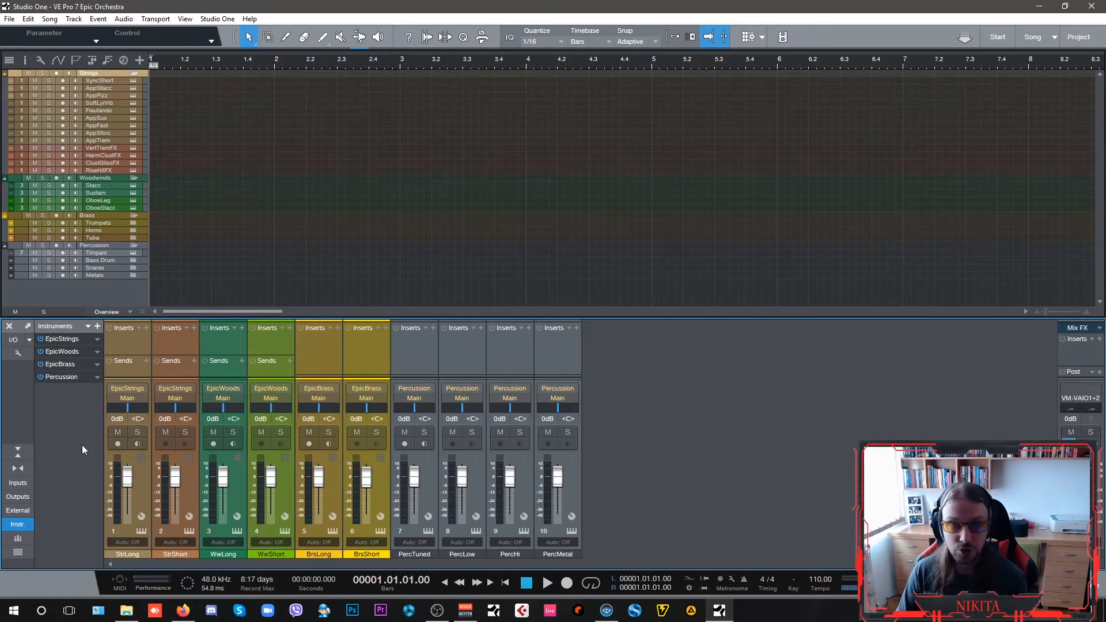
mouse_move(439, 227)
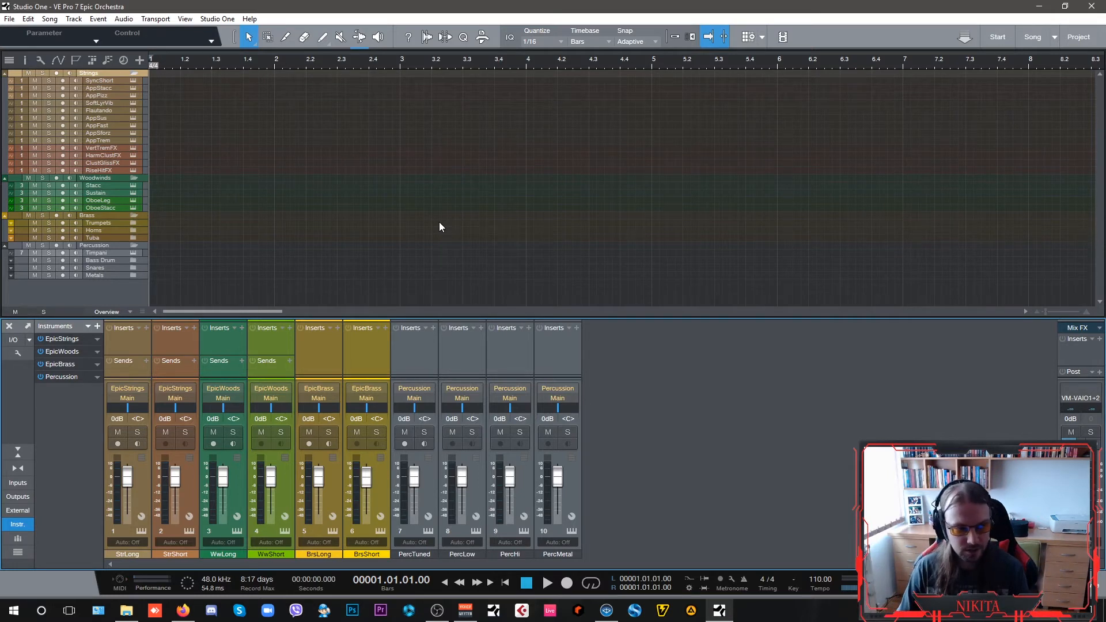
mouse_move(439, 217)
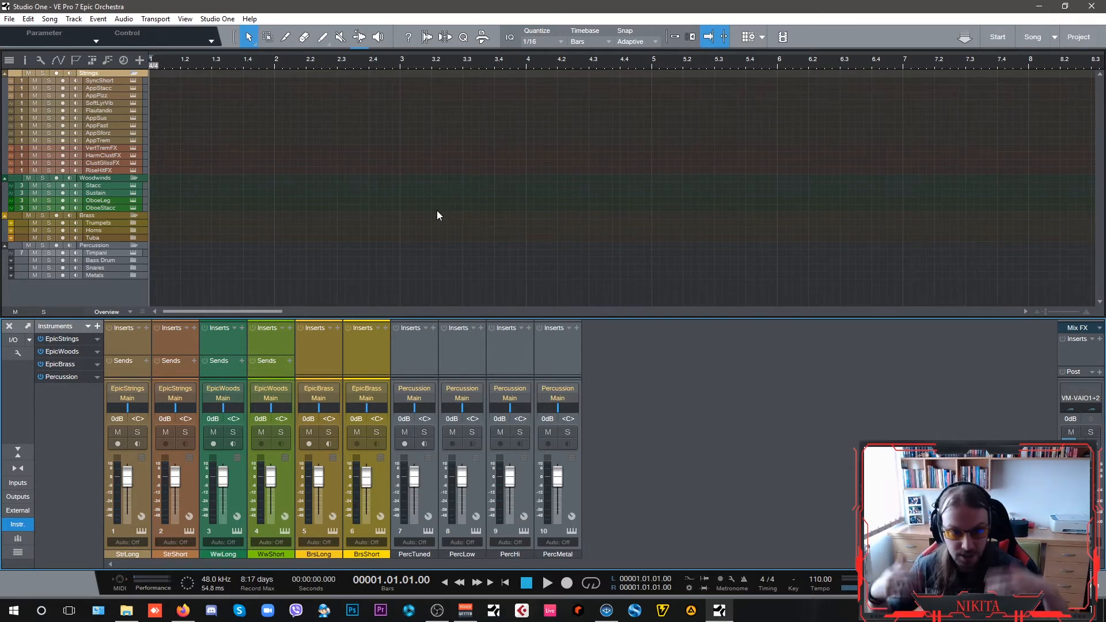
mouse_move(439, 239)
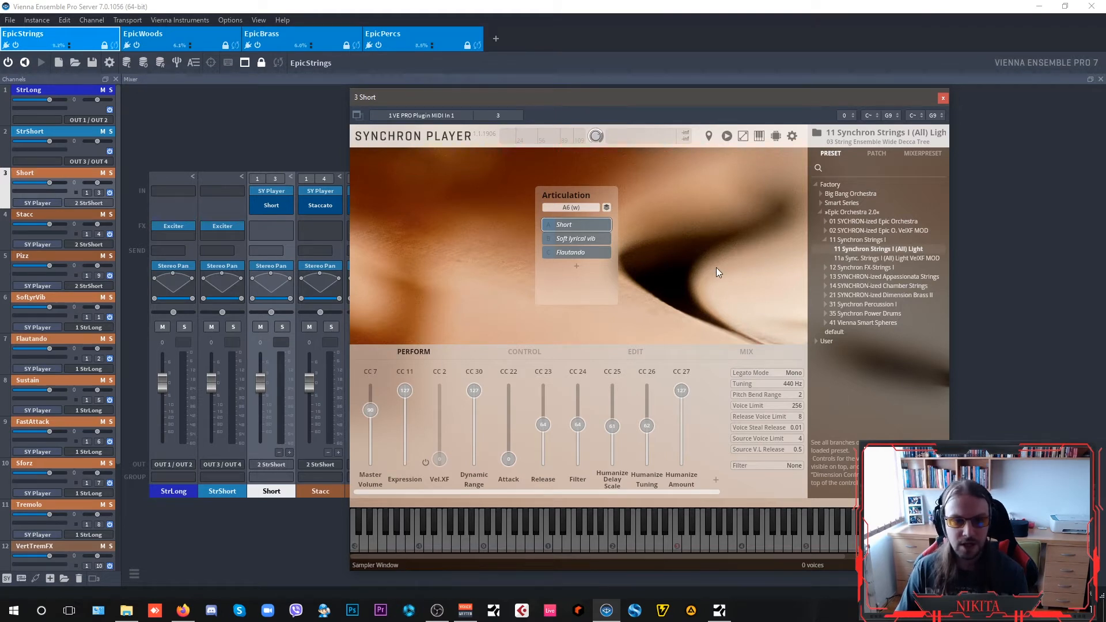
mouse_move(636, 235)
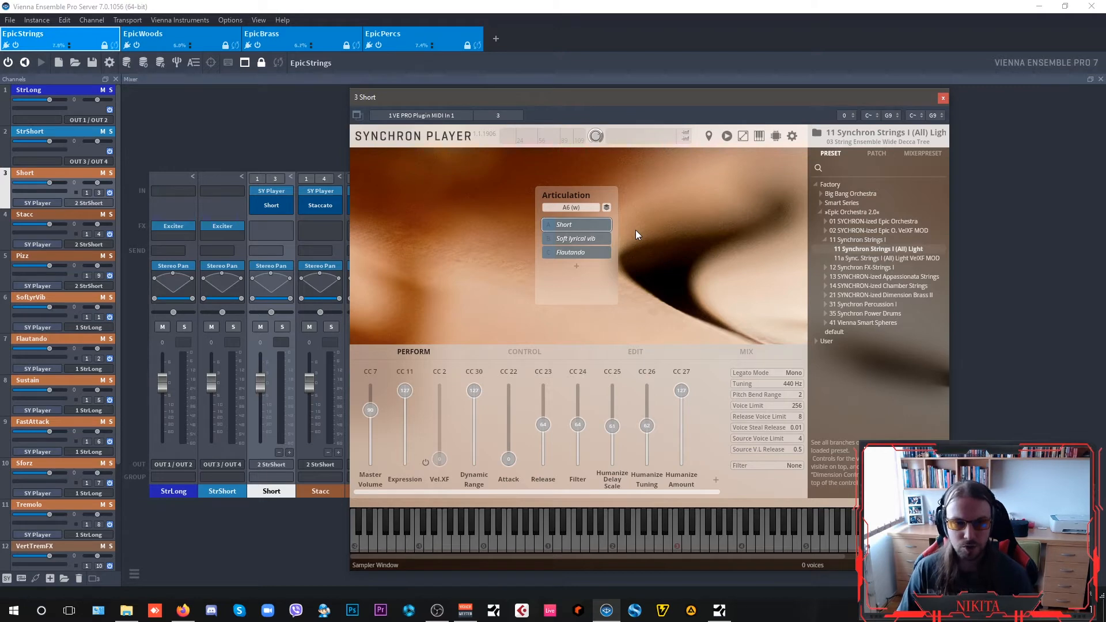
mouse_move(692, 358)
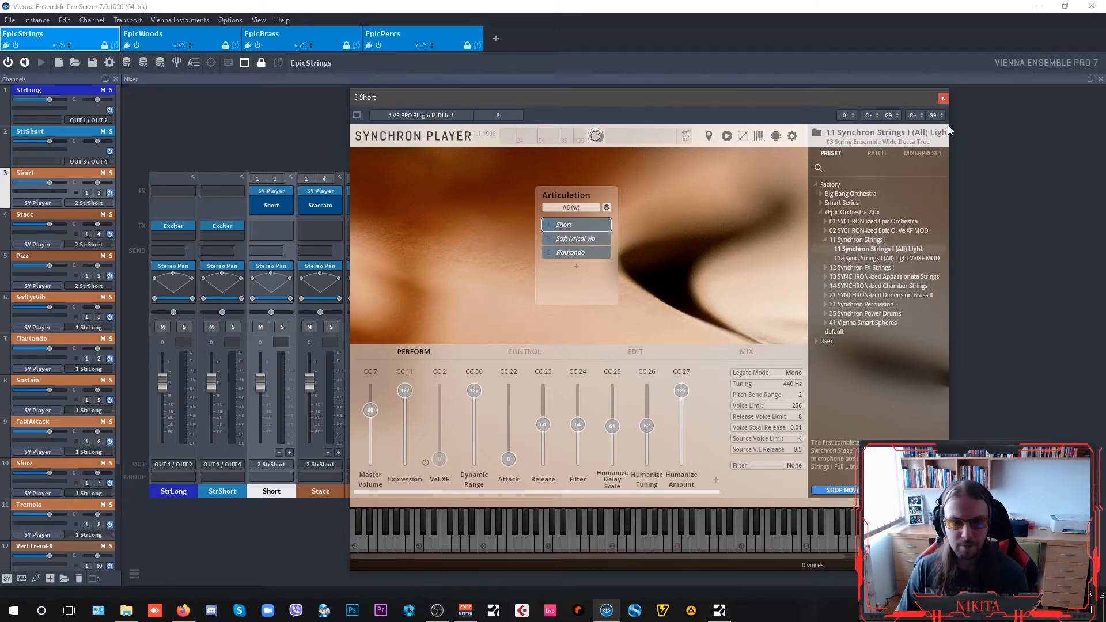
click(942, 97)
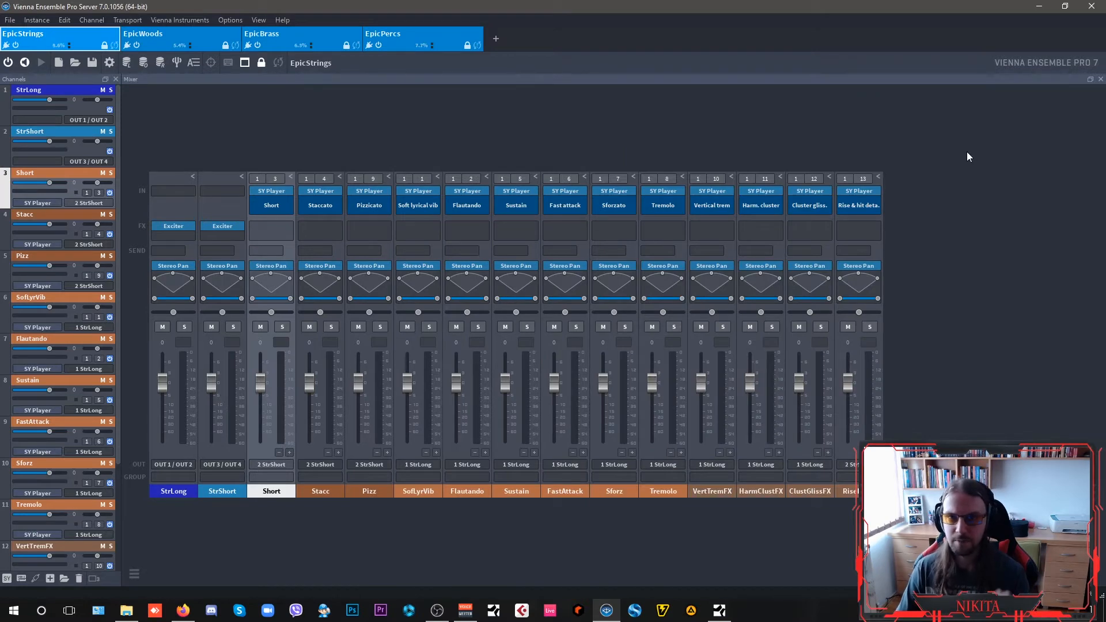
mouse_move(885, 151)
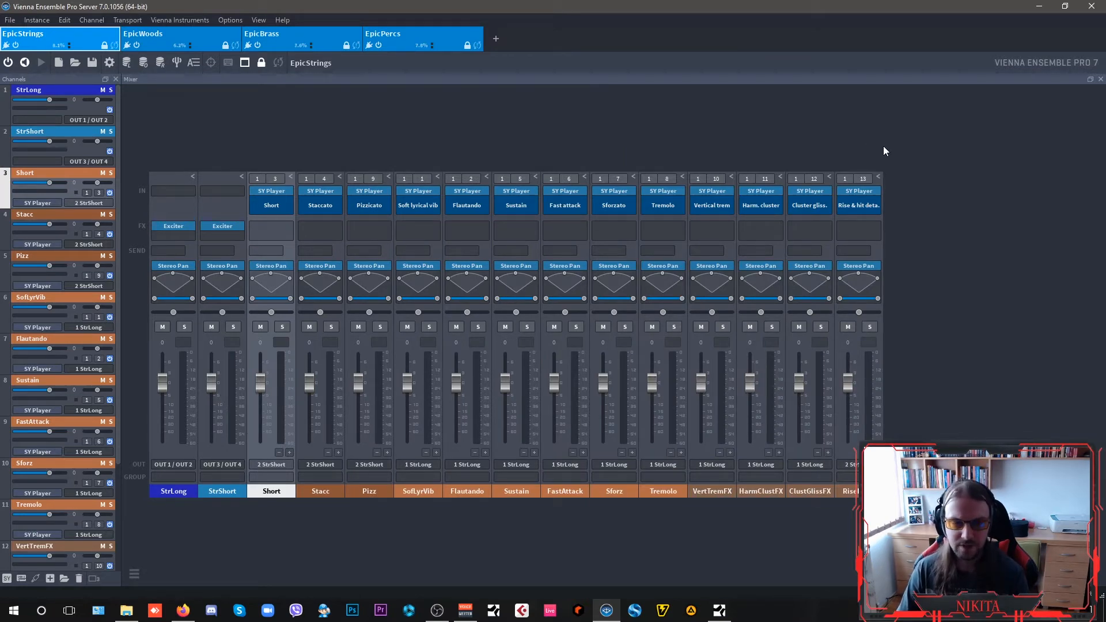
double_click(270, 190)
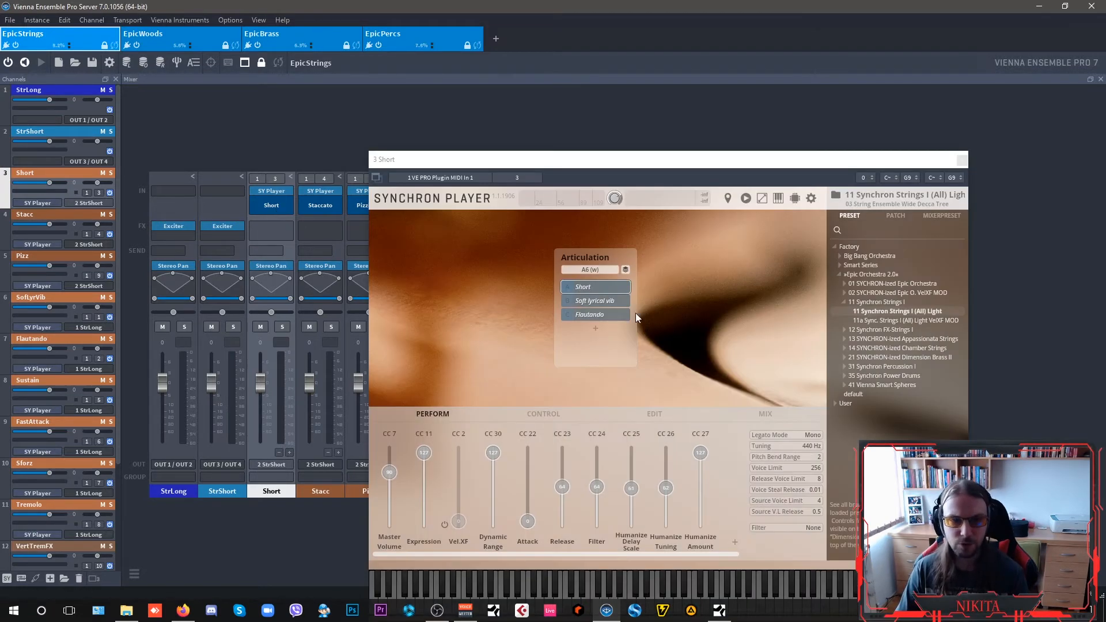
mouse_move(689, 326)
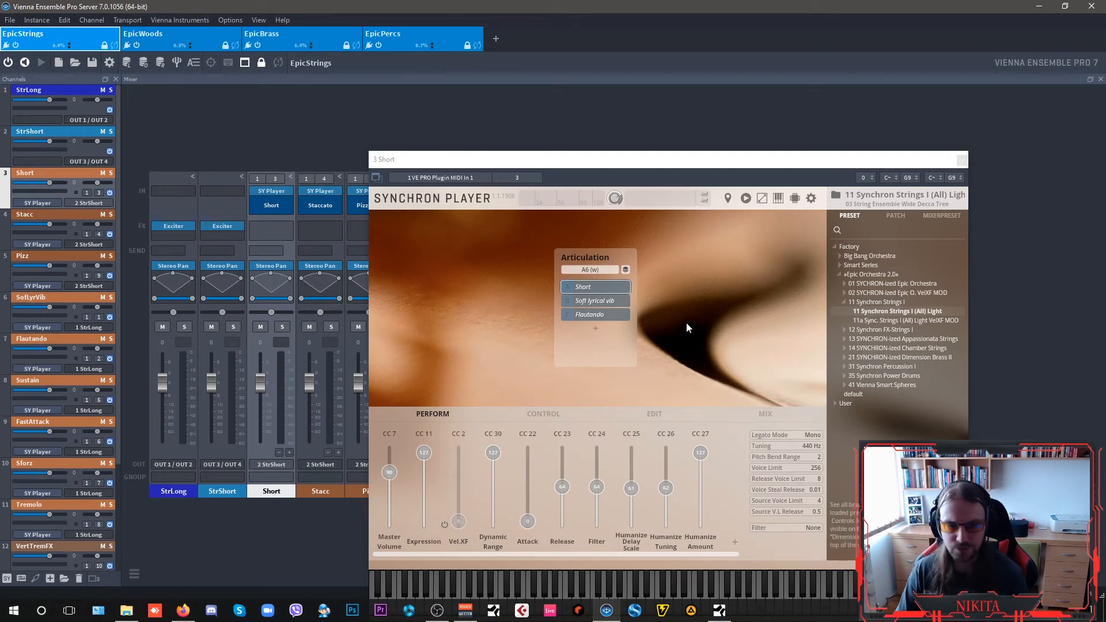
mouse_move(620, 282)
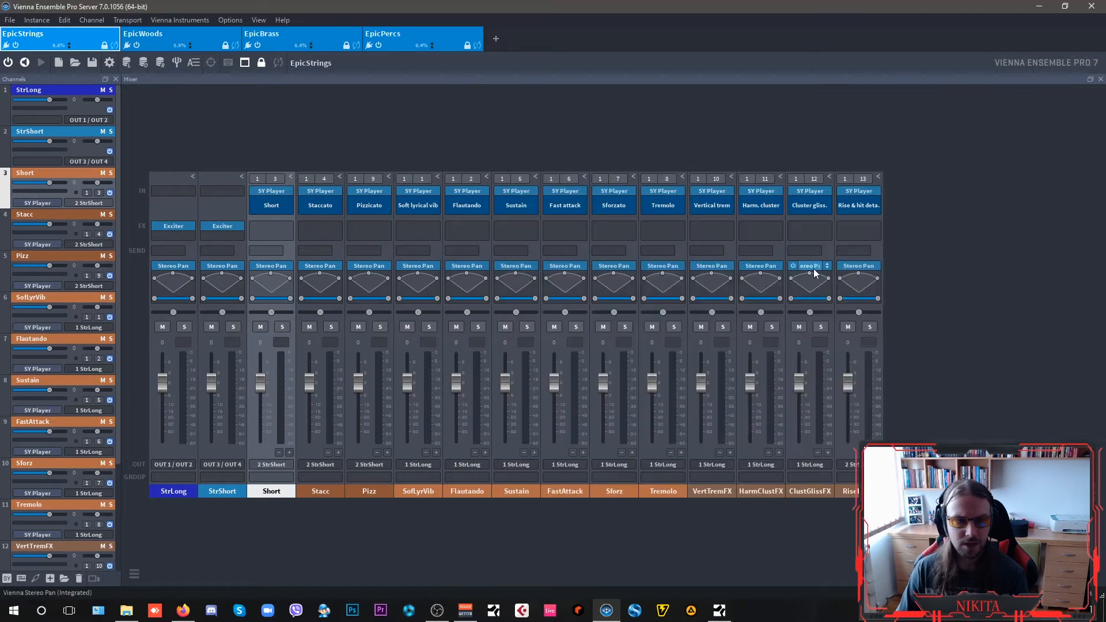
double_click(319, 190)
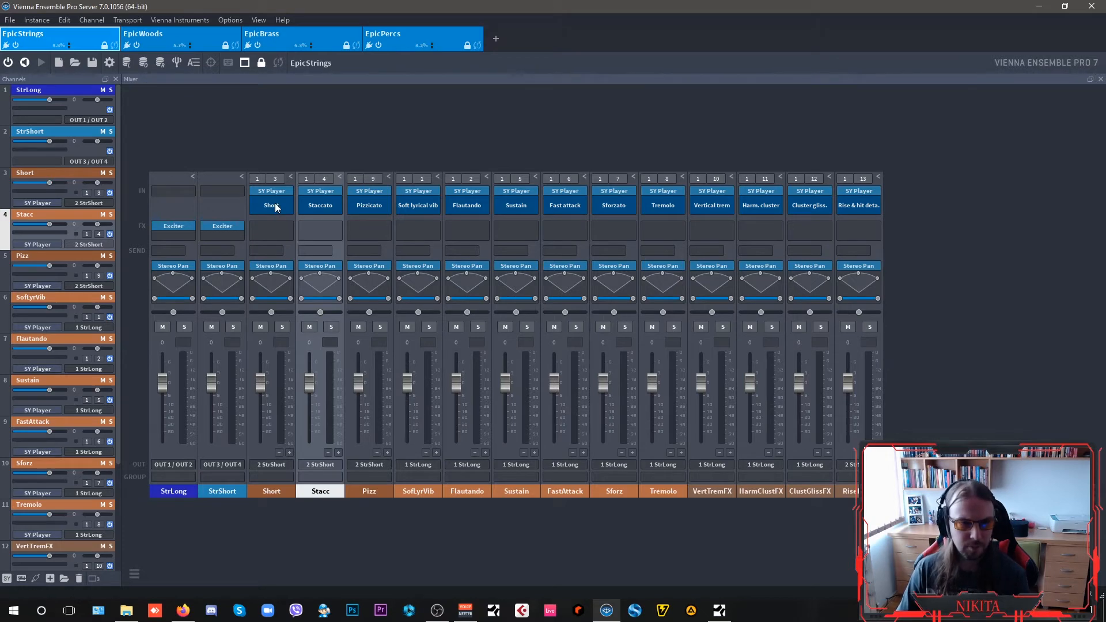
double_click(269, 190)
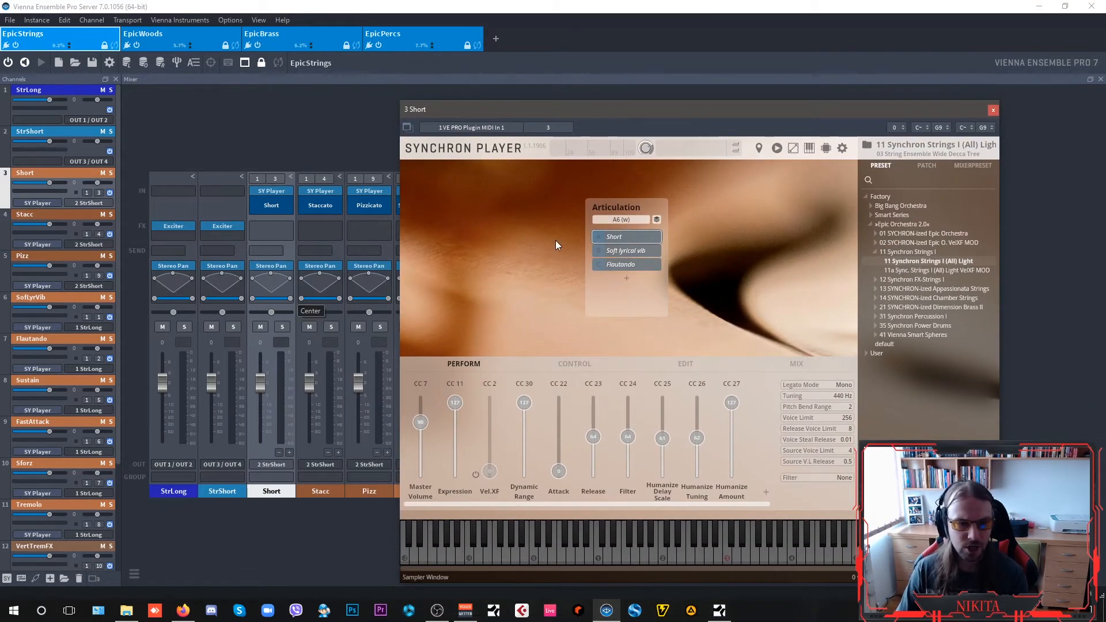
right_click(613, 236)
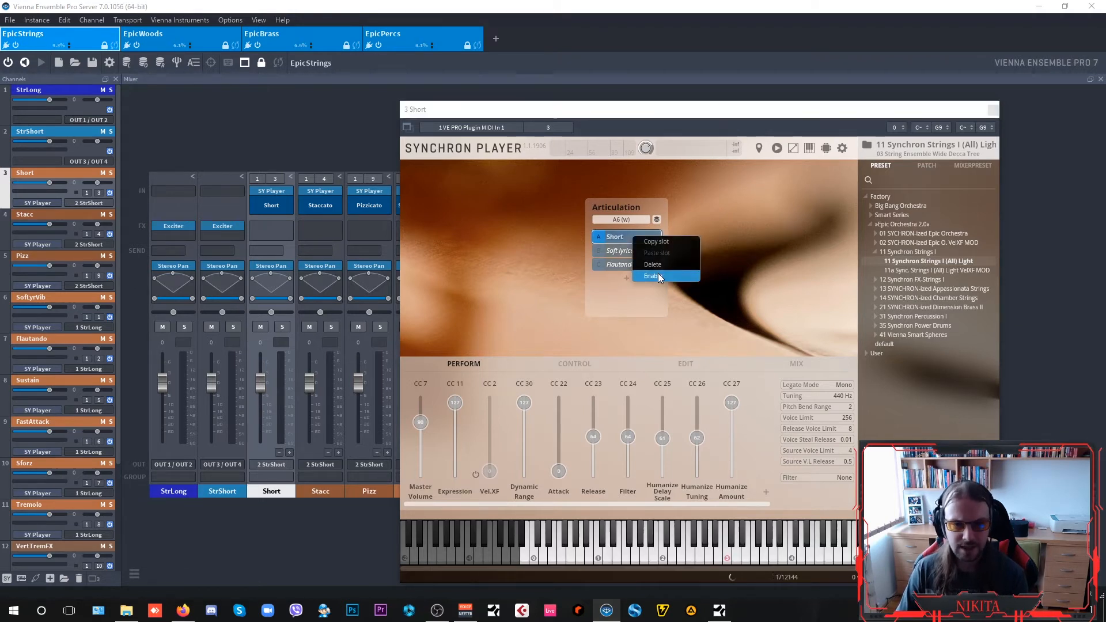
click(652, 276)
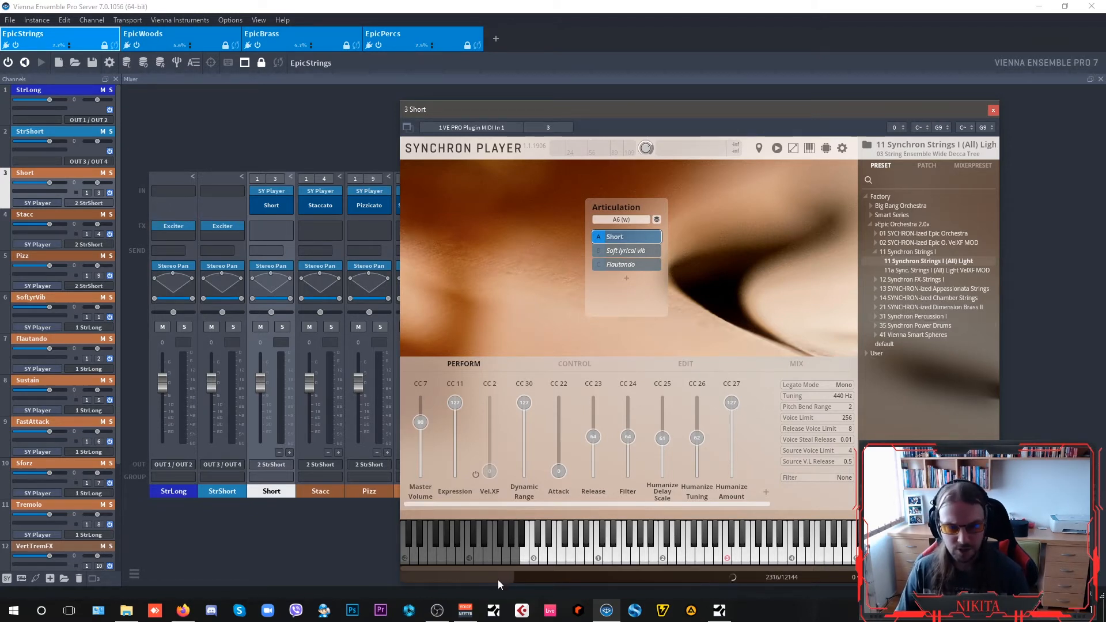
mouse_move(539, 584)
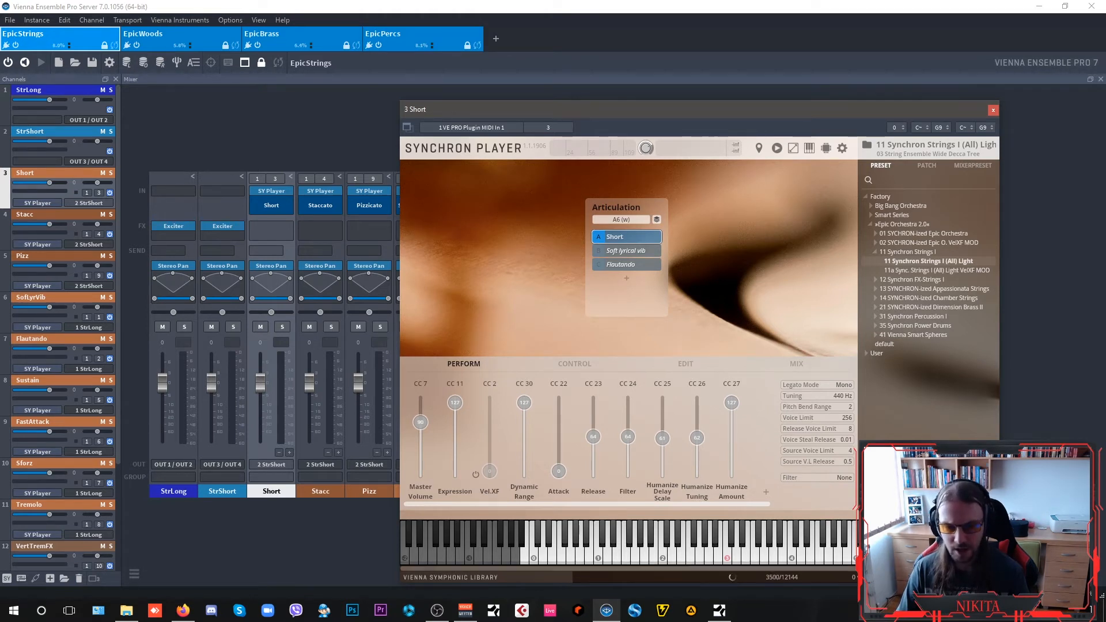
mouse_move(824, 303)
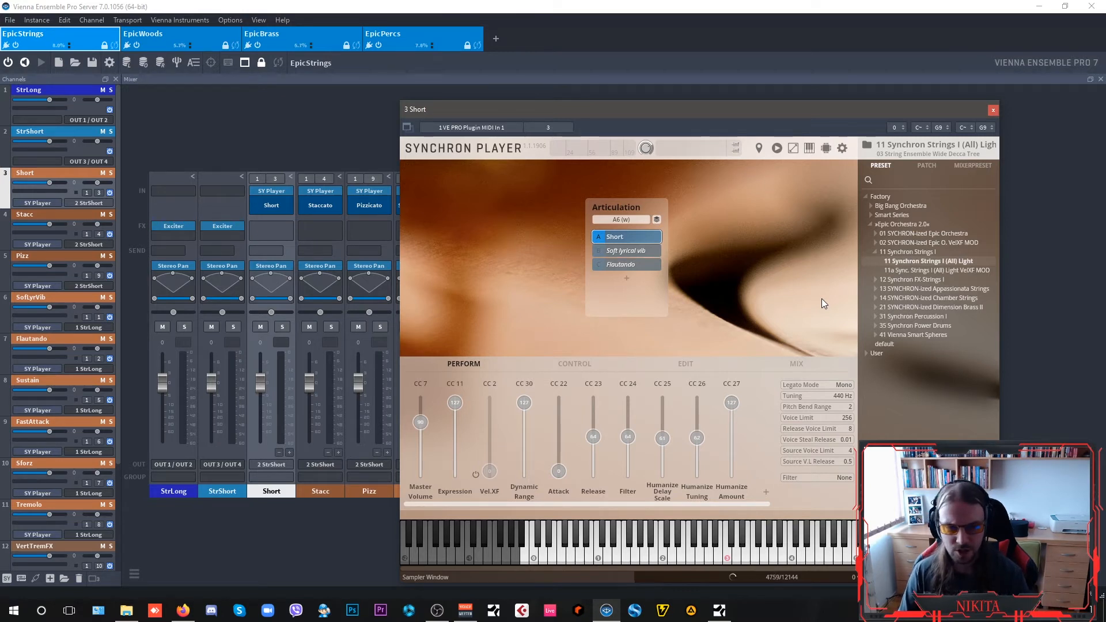
mouse_move(748, 257)
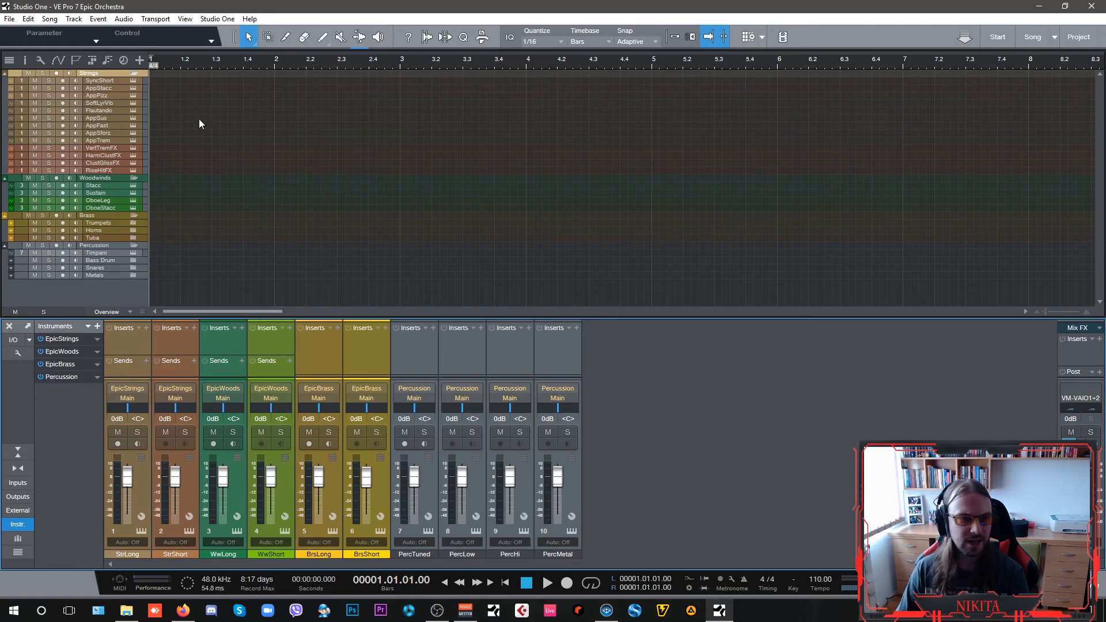
click(100, 80)
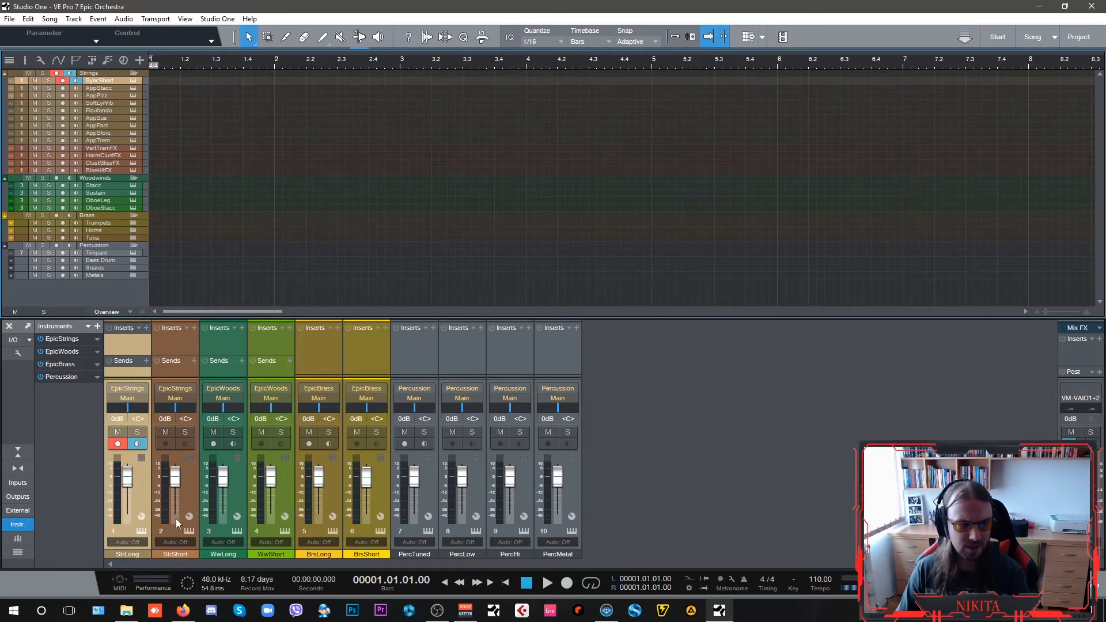
mouse_move(63, 349)
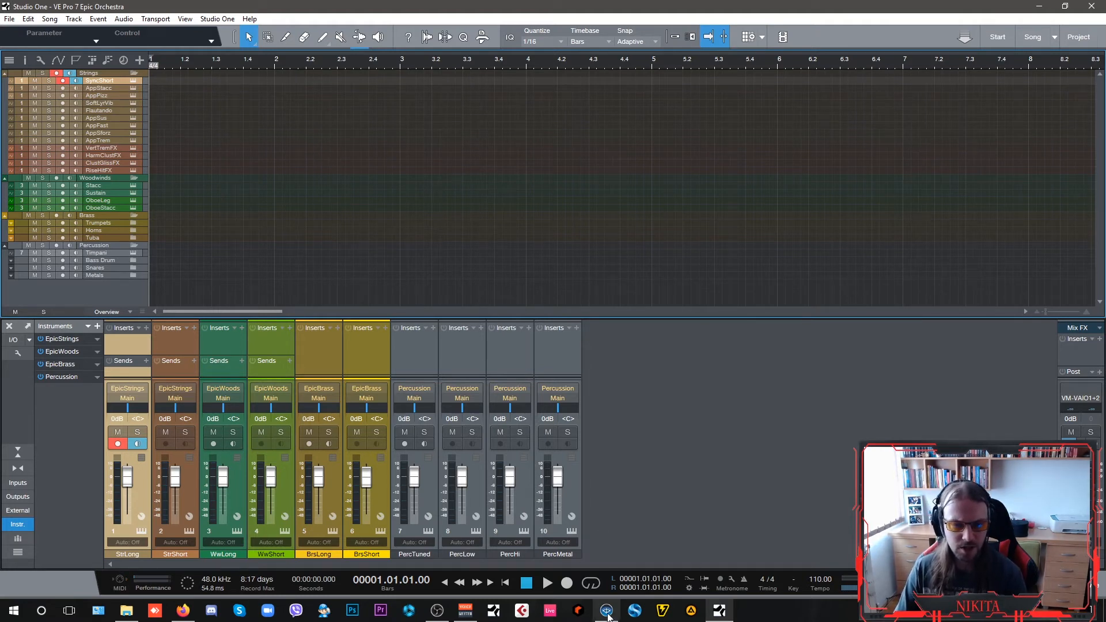
mouse_move(605, 611)
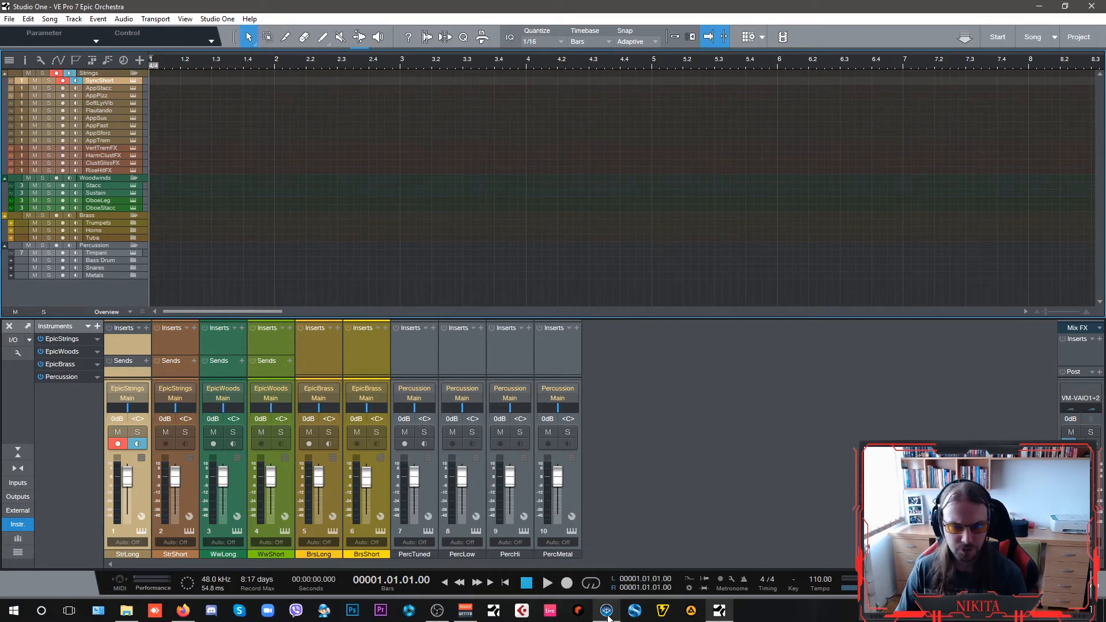
click(633, 611)
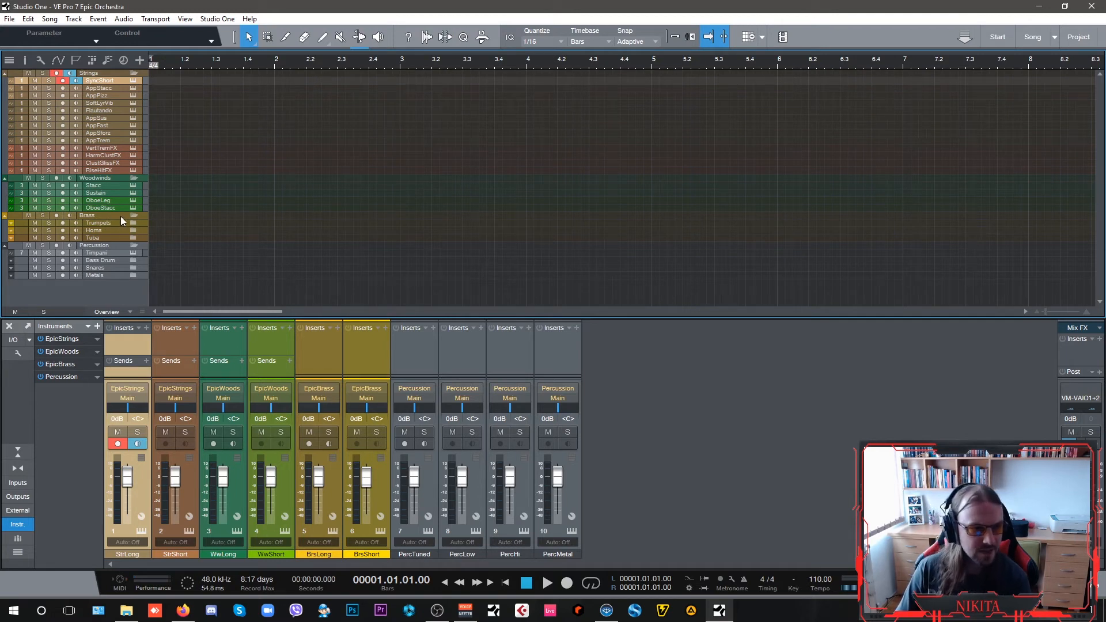
click(12, 223)
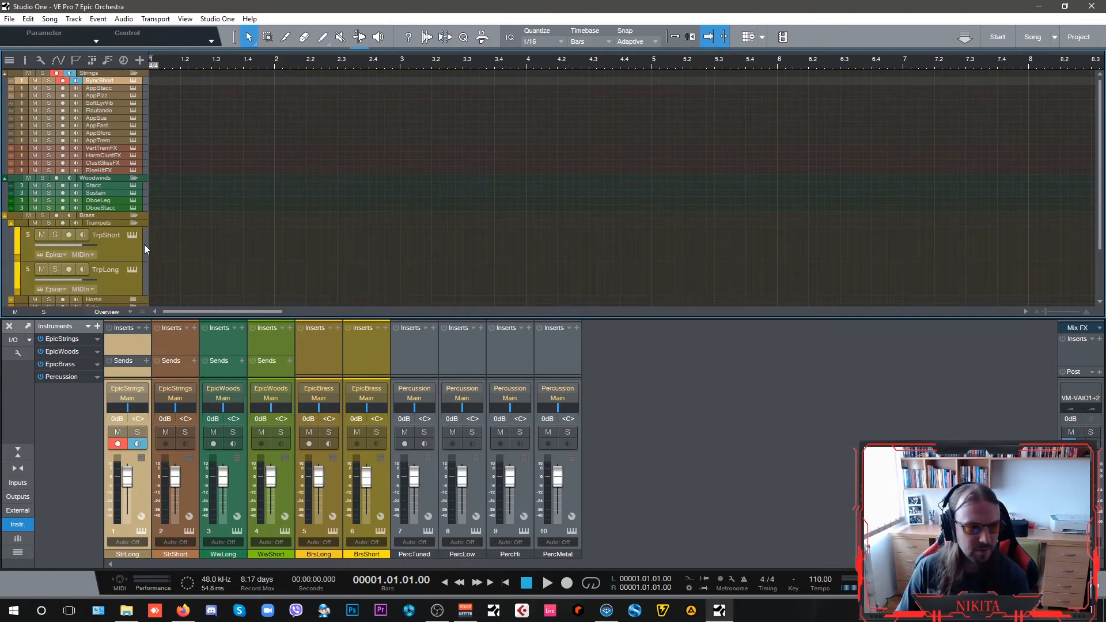
scroll(down, 3)
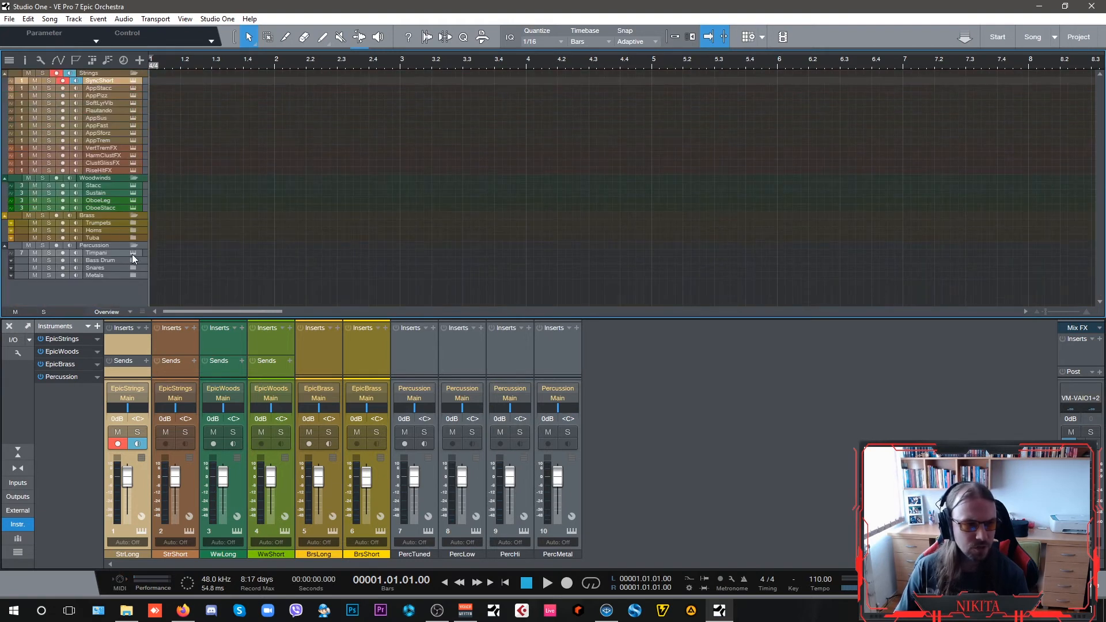
mouse_move(120, 285)
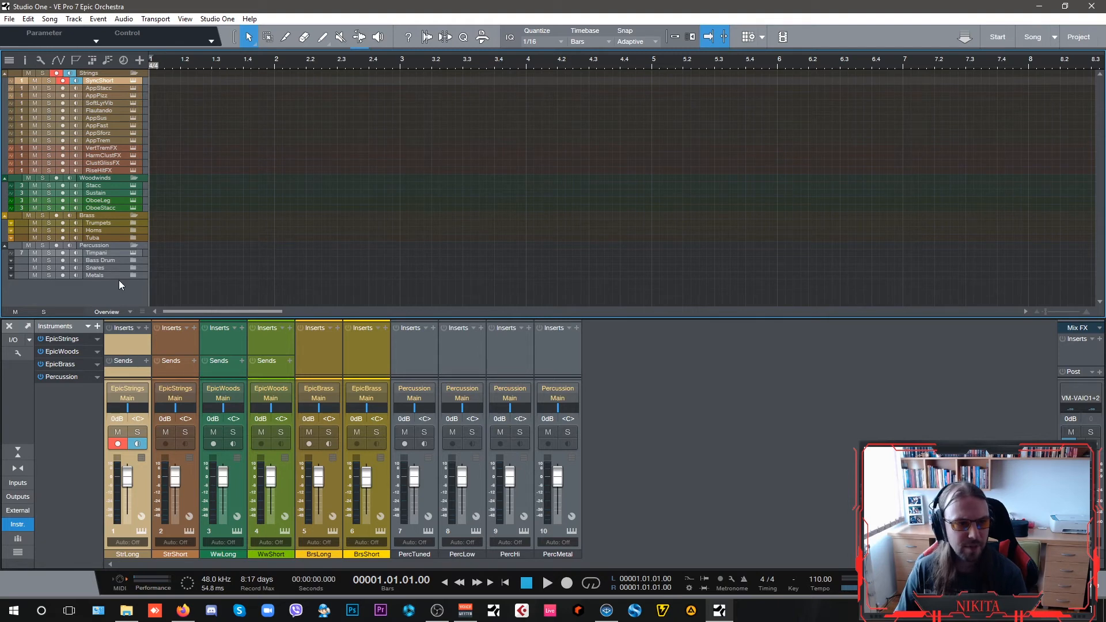
mouse_move(603, 581)
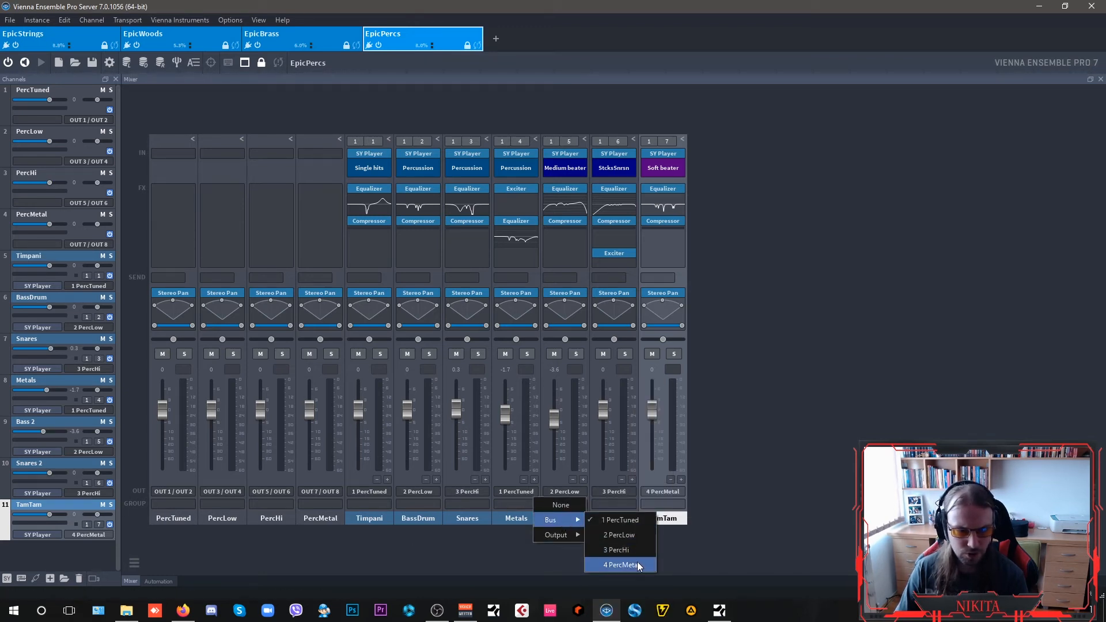
Route TamTam's output to Bus 4 PercMetal, then view the EpicBrass instance
click(620, 565)
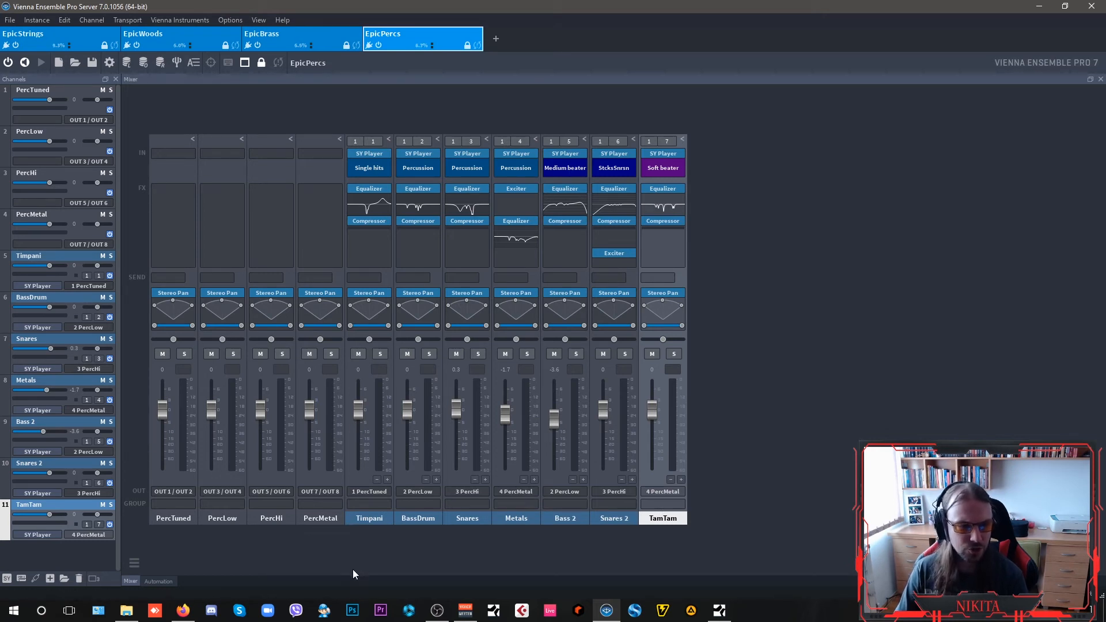
mouse_move(466, 522)
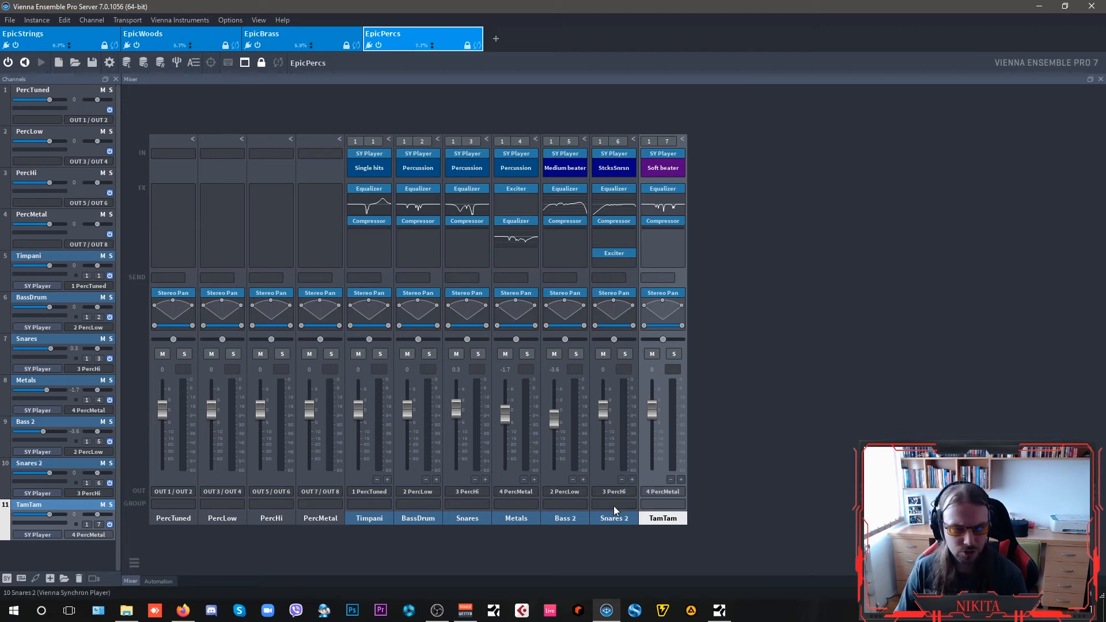
mouse_move(576, 574)
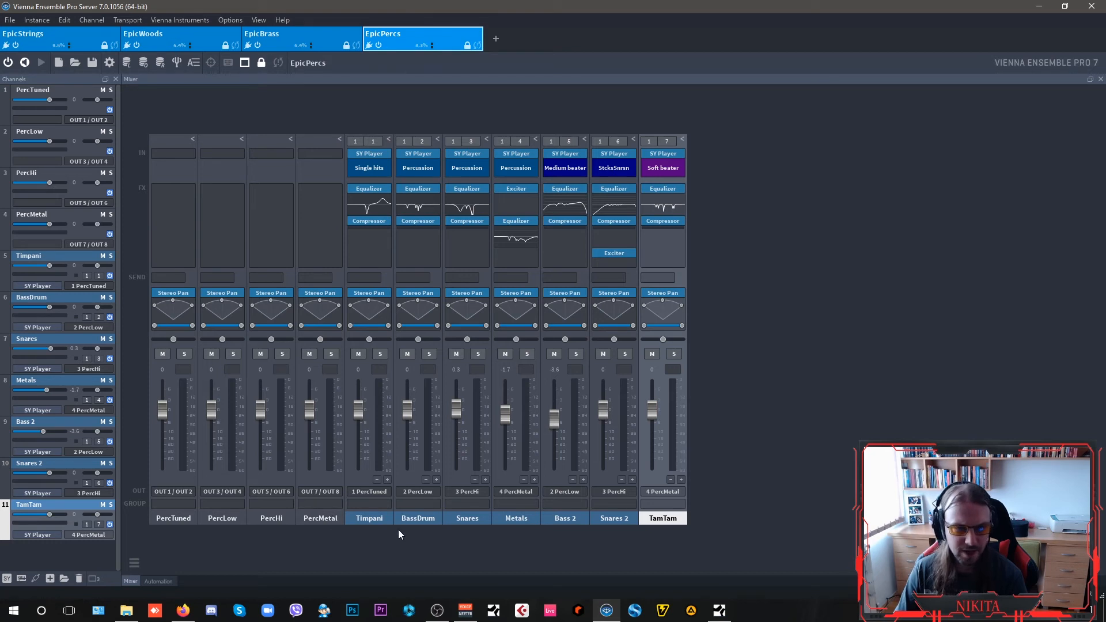
click(300, 34)
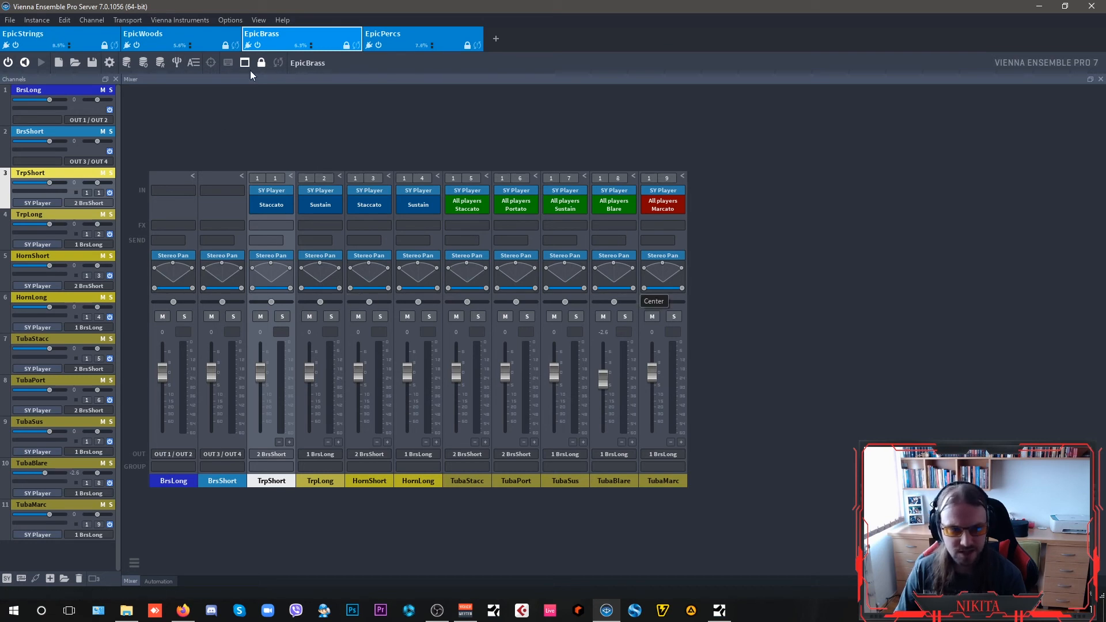
Return from the EpicStrings instance to the EpicPercs percussion mixer
click(59, 33)
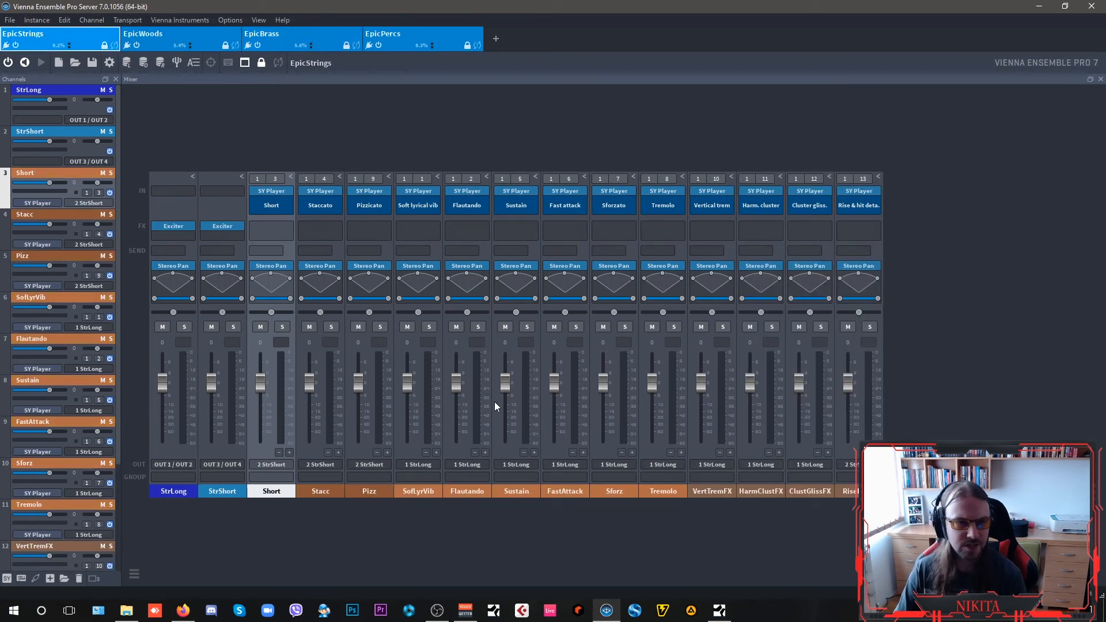
mouse_move(510, 128)
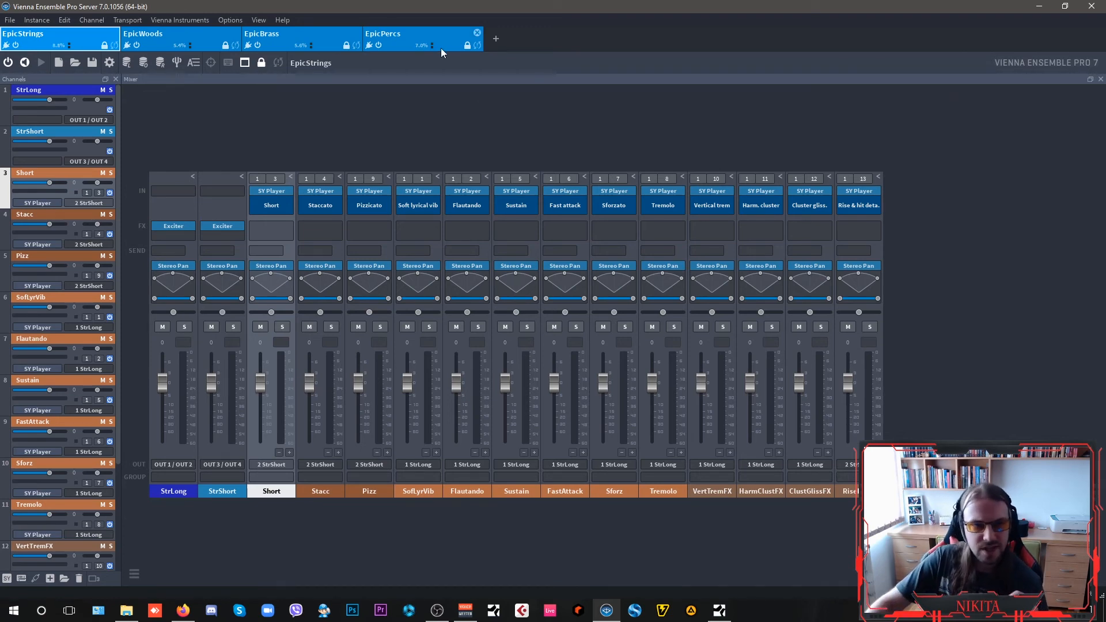
click(383, 33)
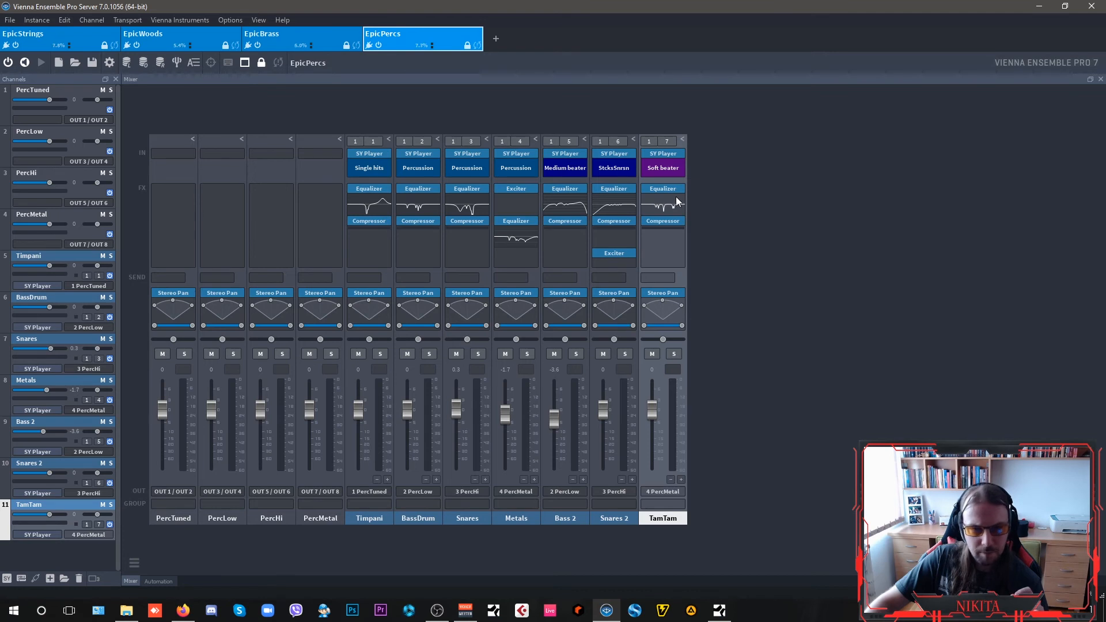
mouse_move(661, 187)
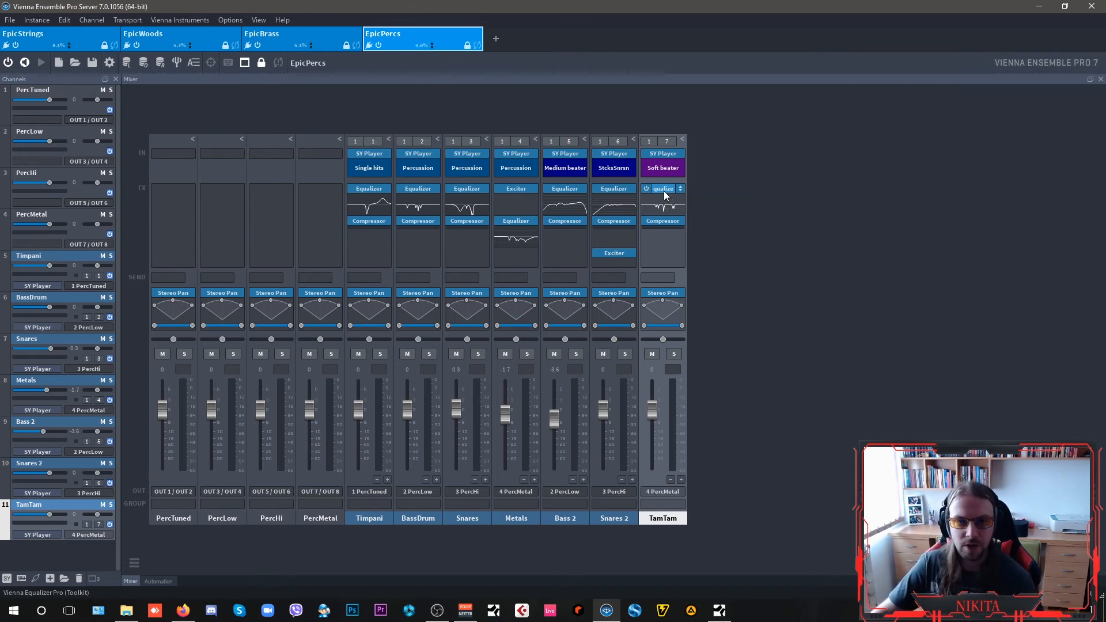
click(663, 188)
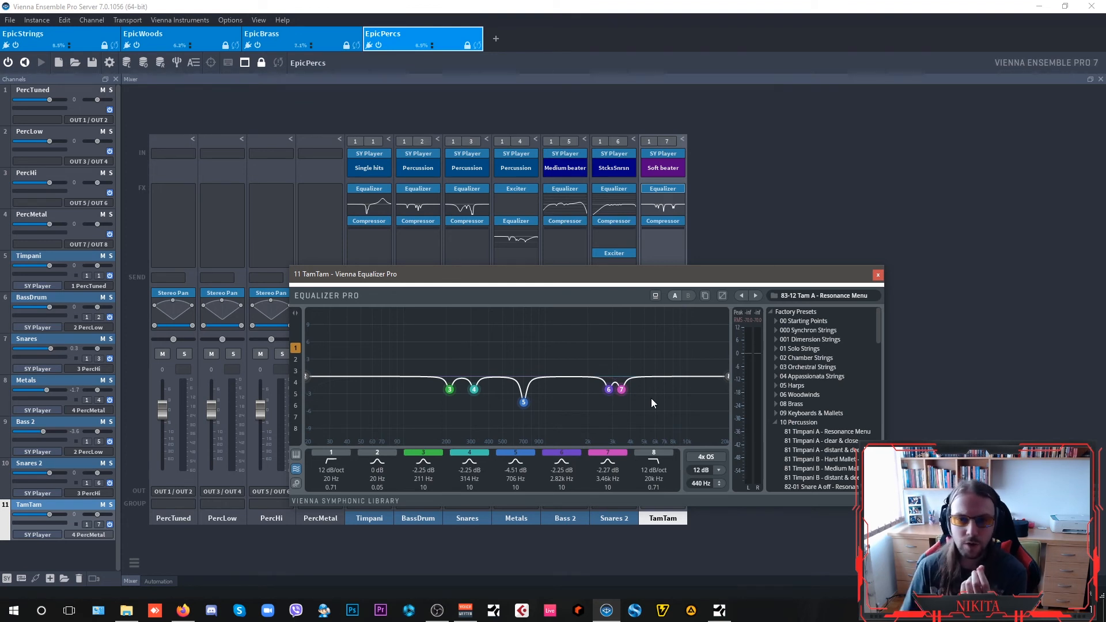
scroll(down, 3)
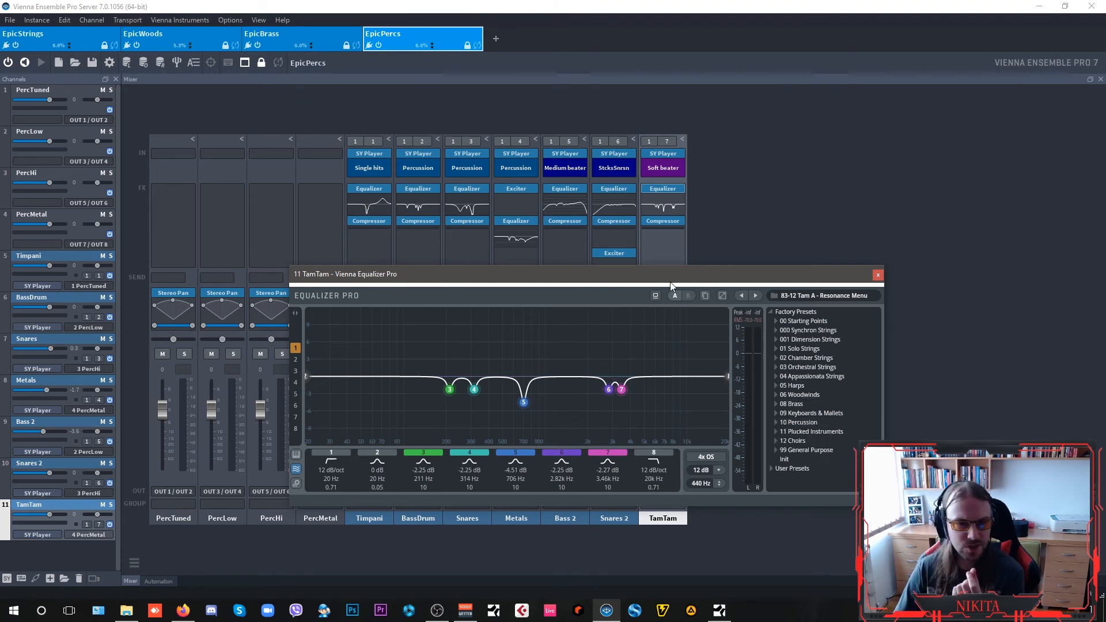
drag(494, 274, 495, 256)
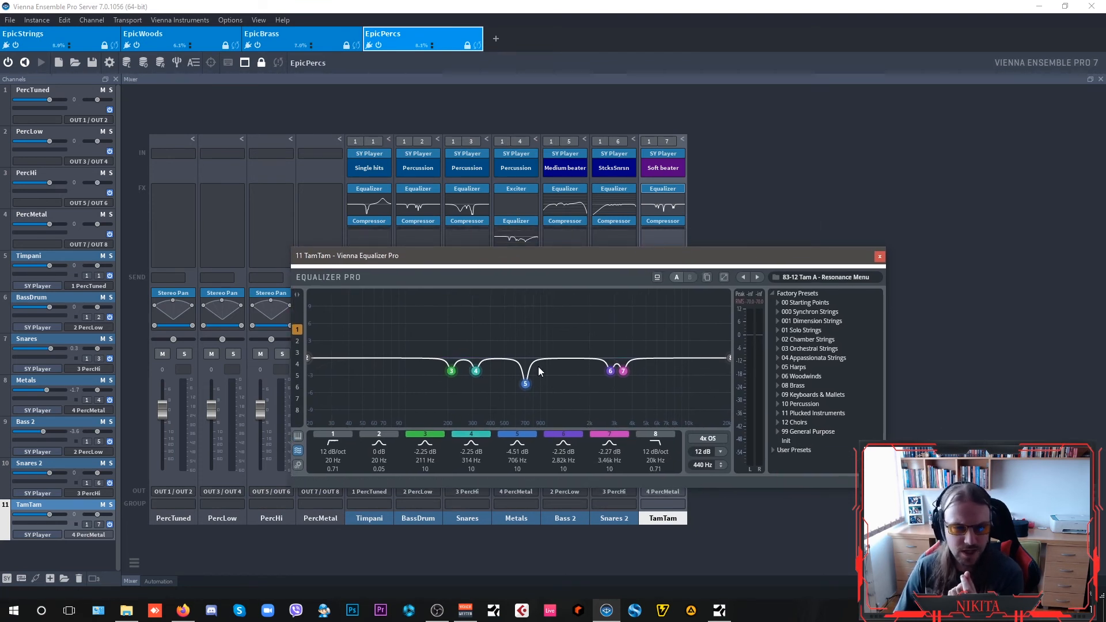
mouse_move(620, 394)
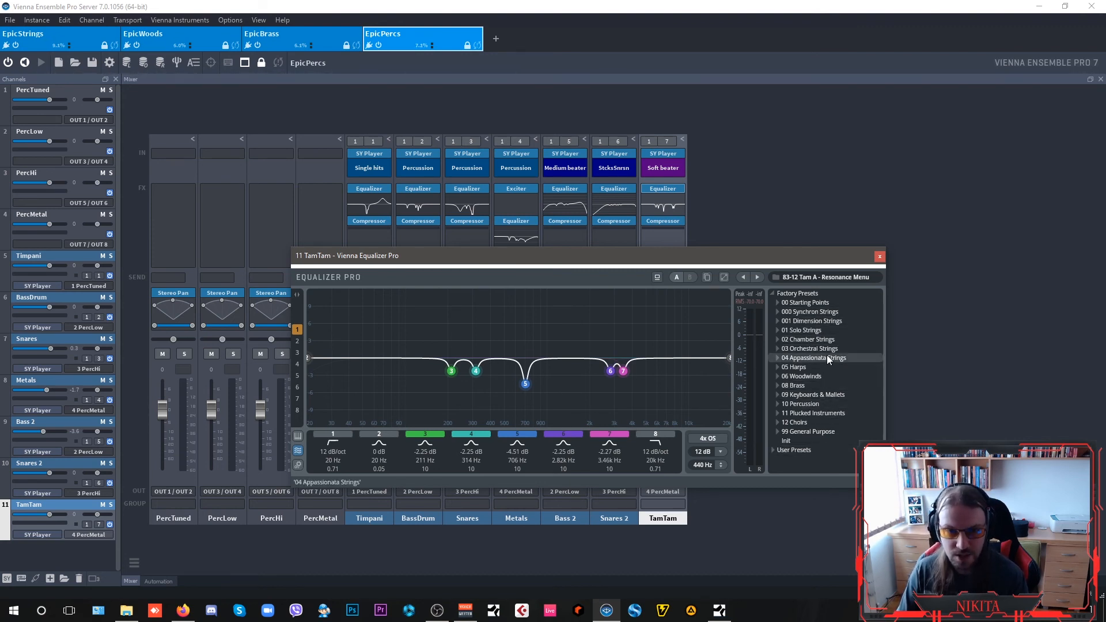
click(810, 348)
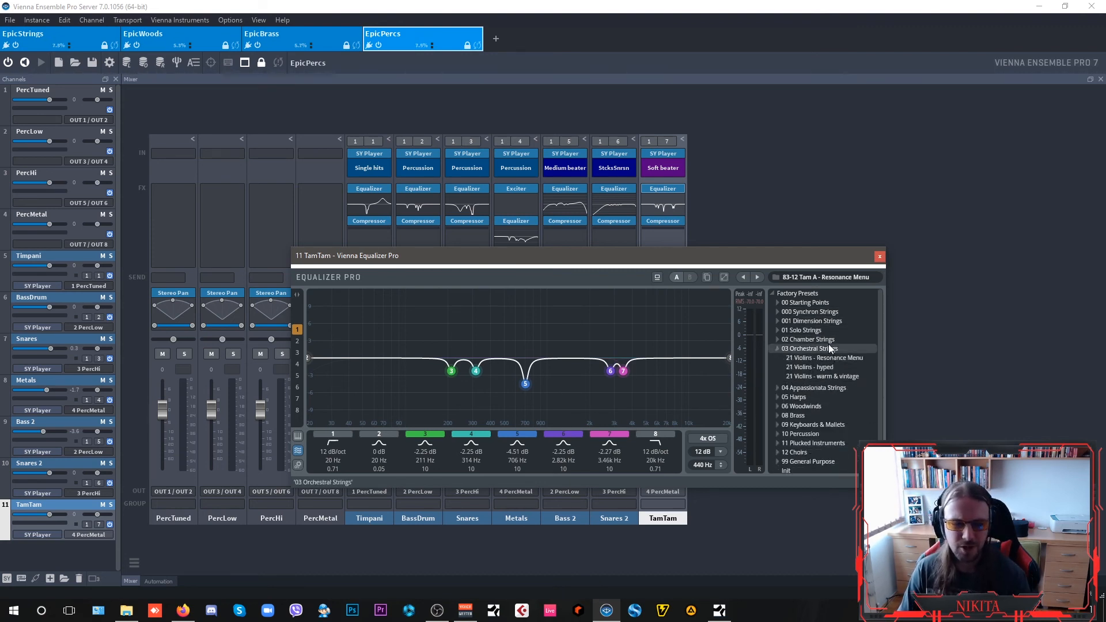
click(778, 348)
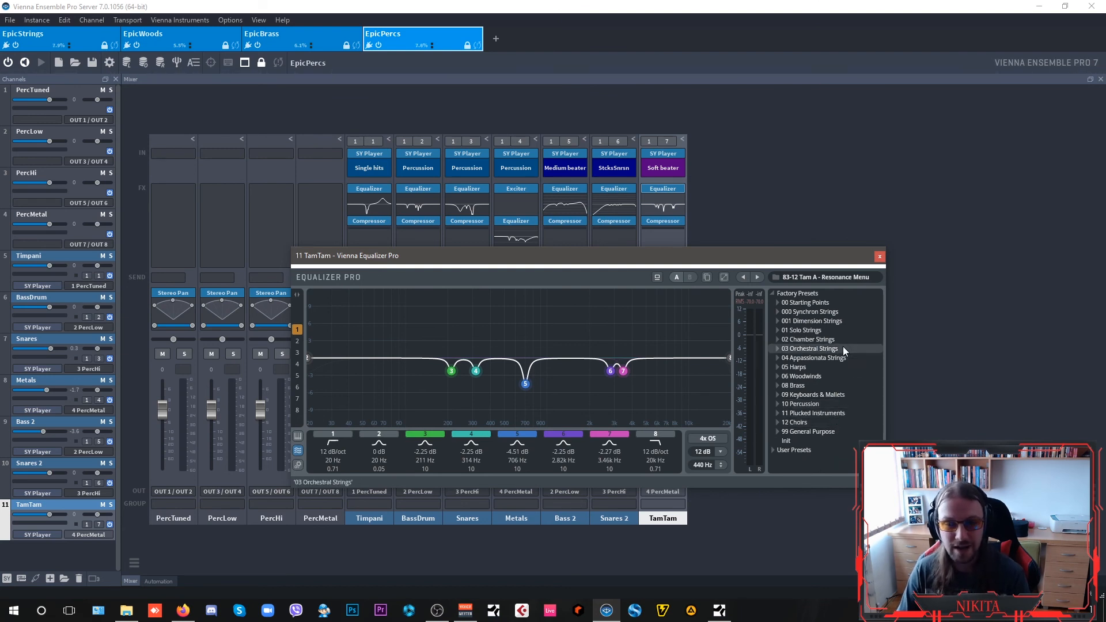
click(879, 256)
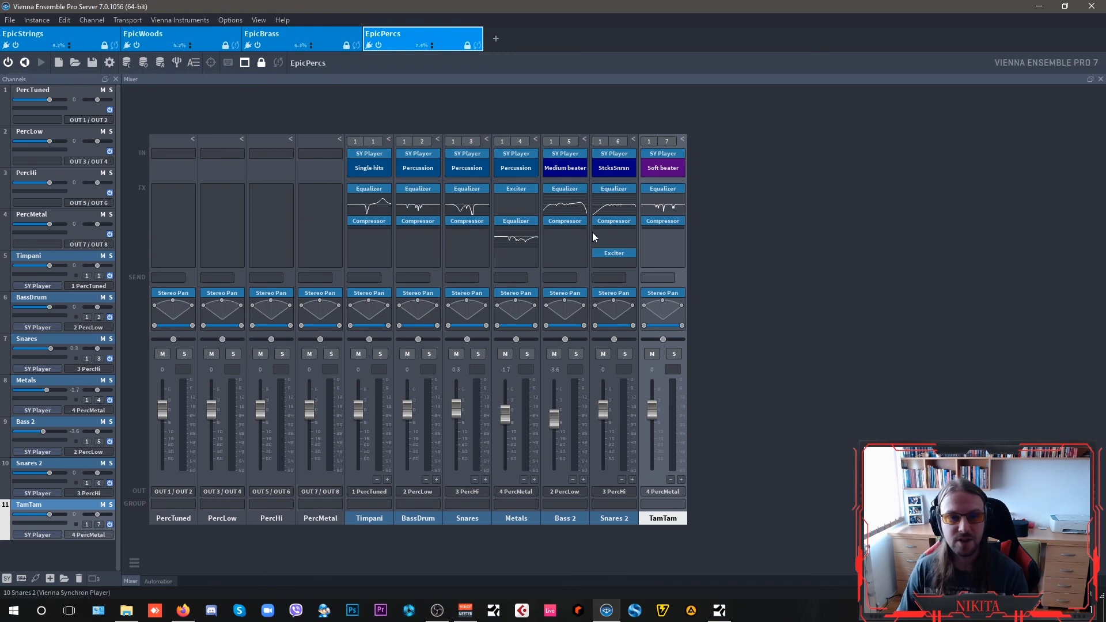
click(301, 33)
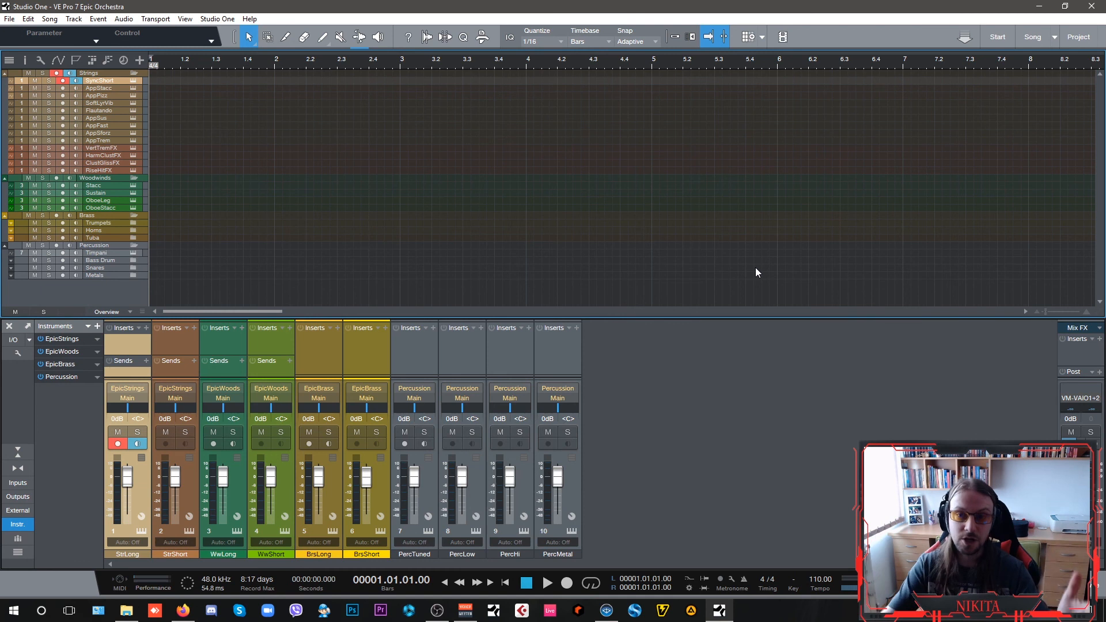
mouse_move(697, 249)
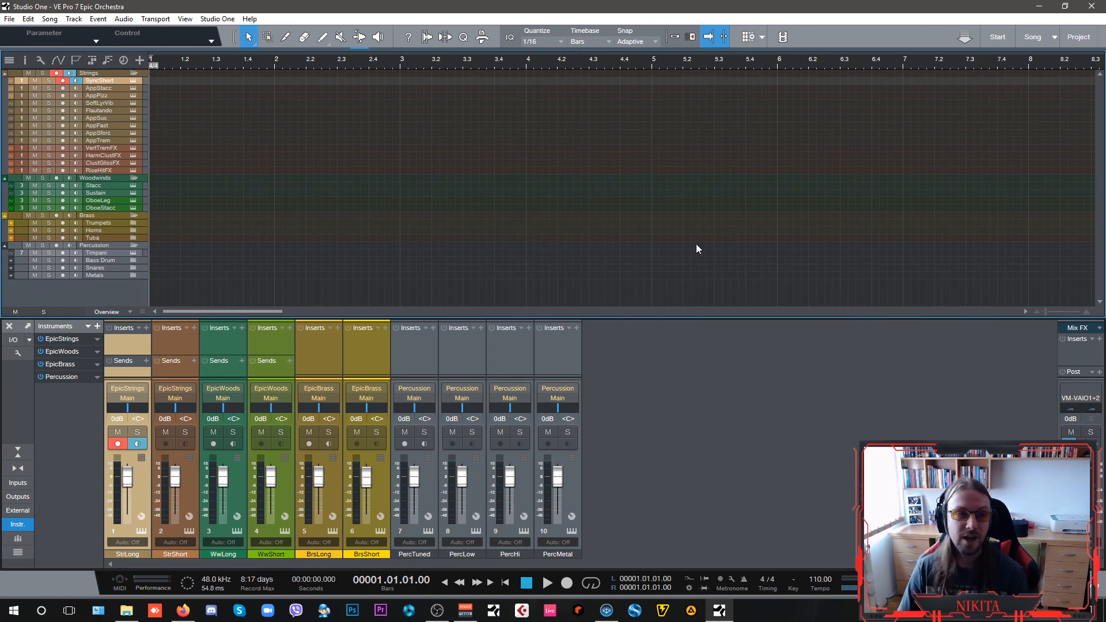
mouse_move(756, 262)
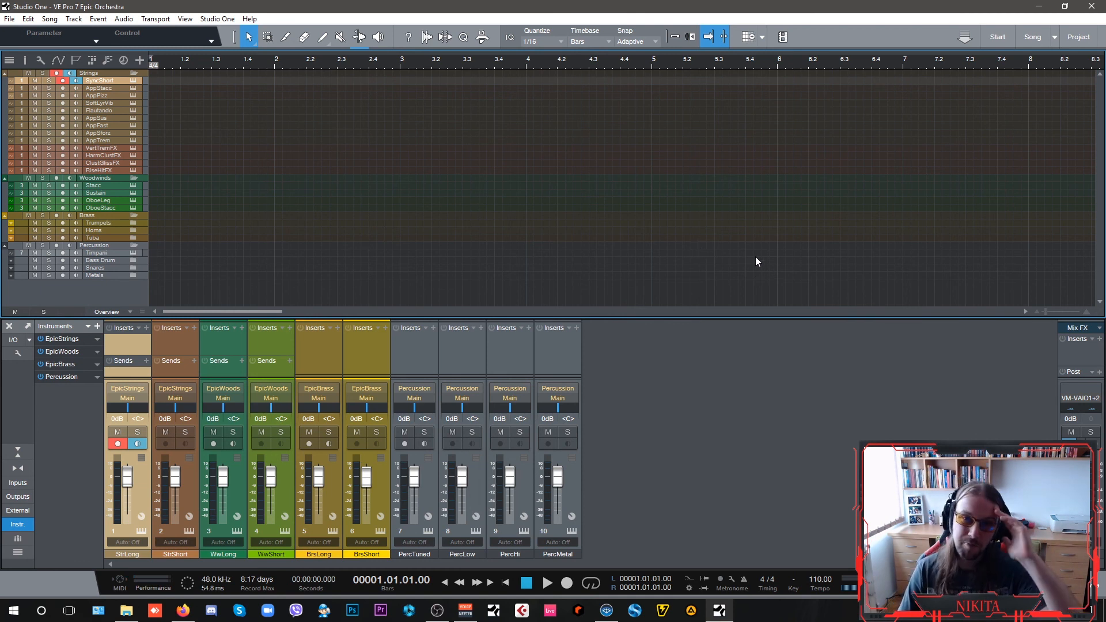